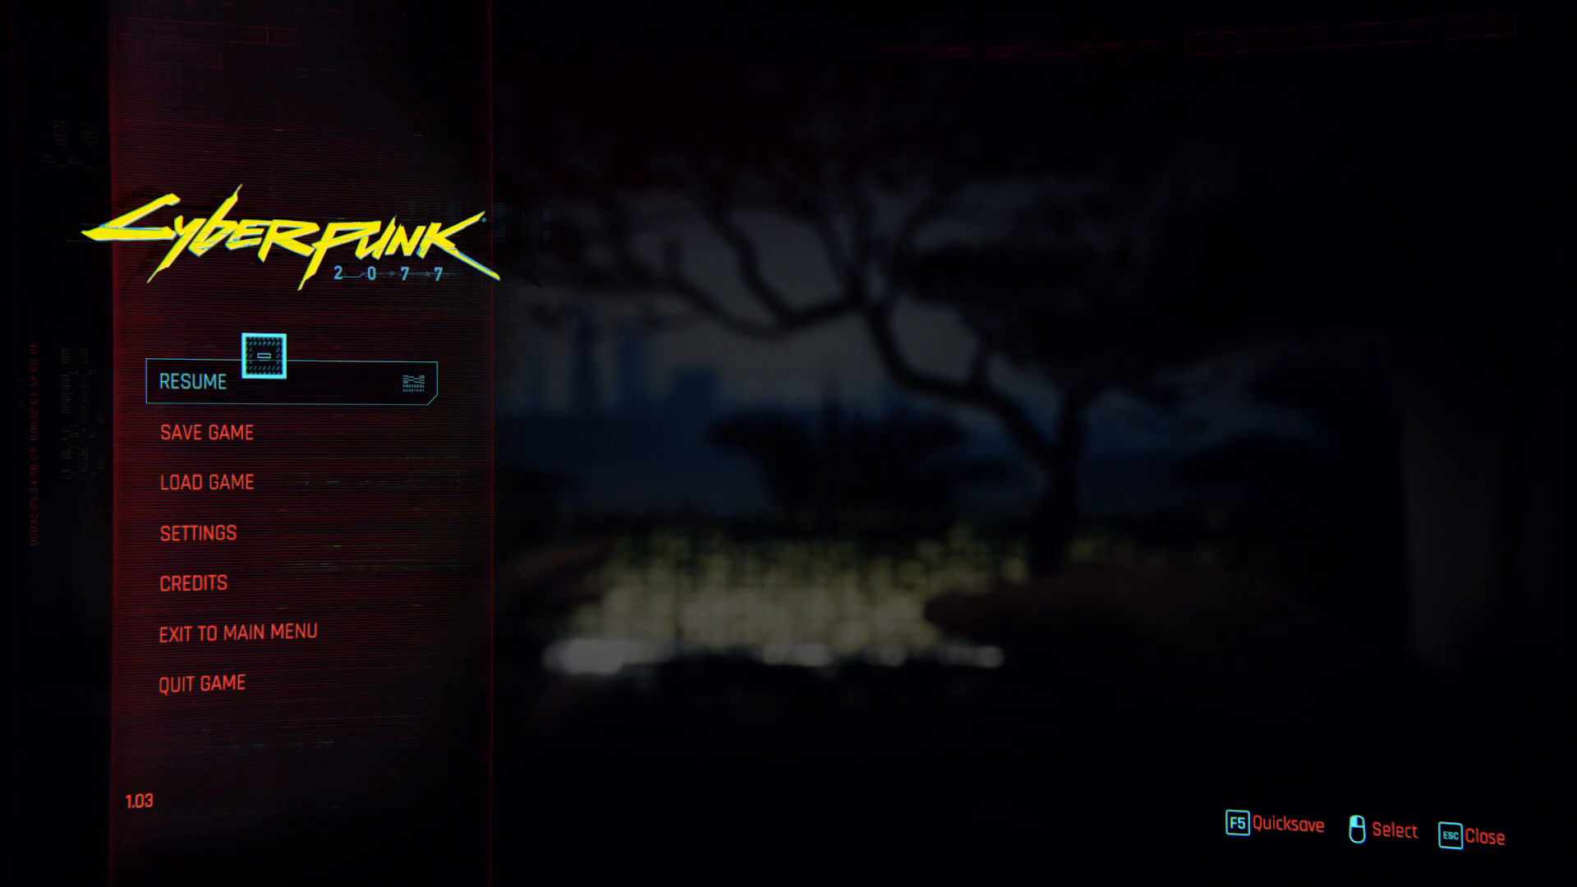
# Step: Open Settings from the pause menu, landing on the Sound page
pyautogui.click(197, 532)
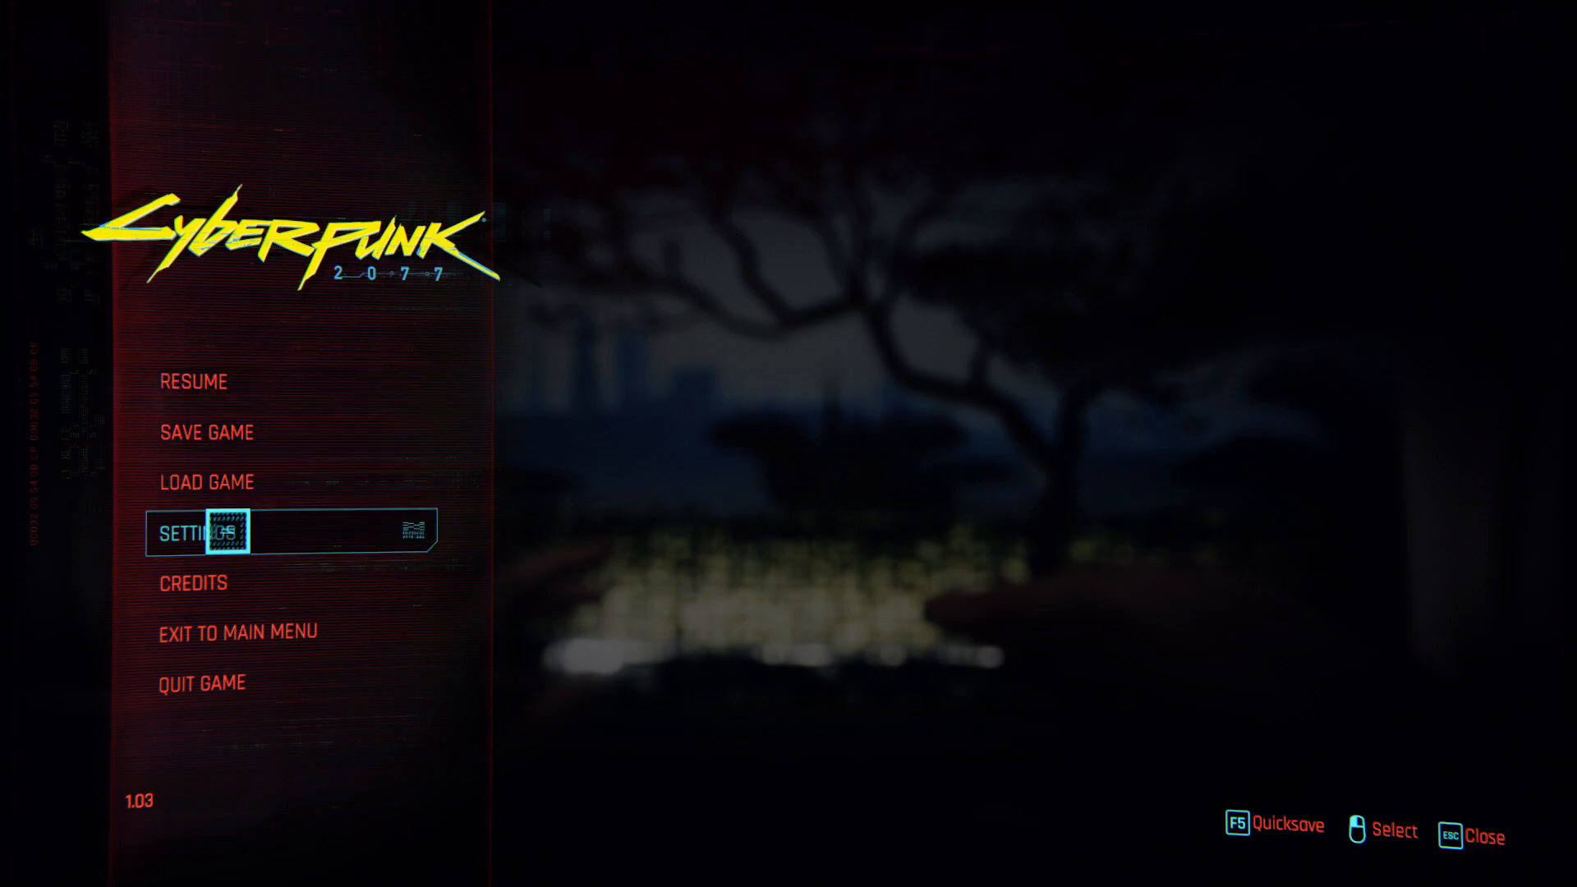
pyautogui.click(200, 532)
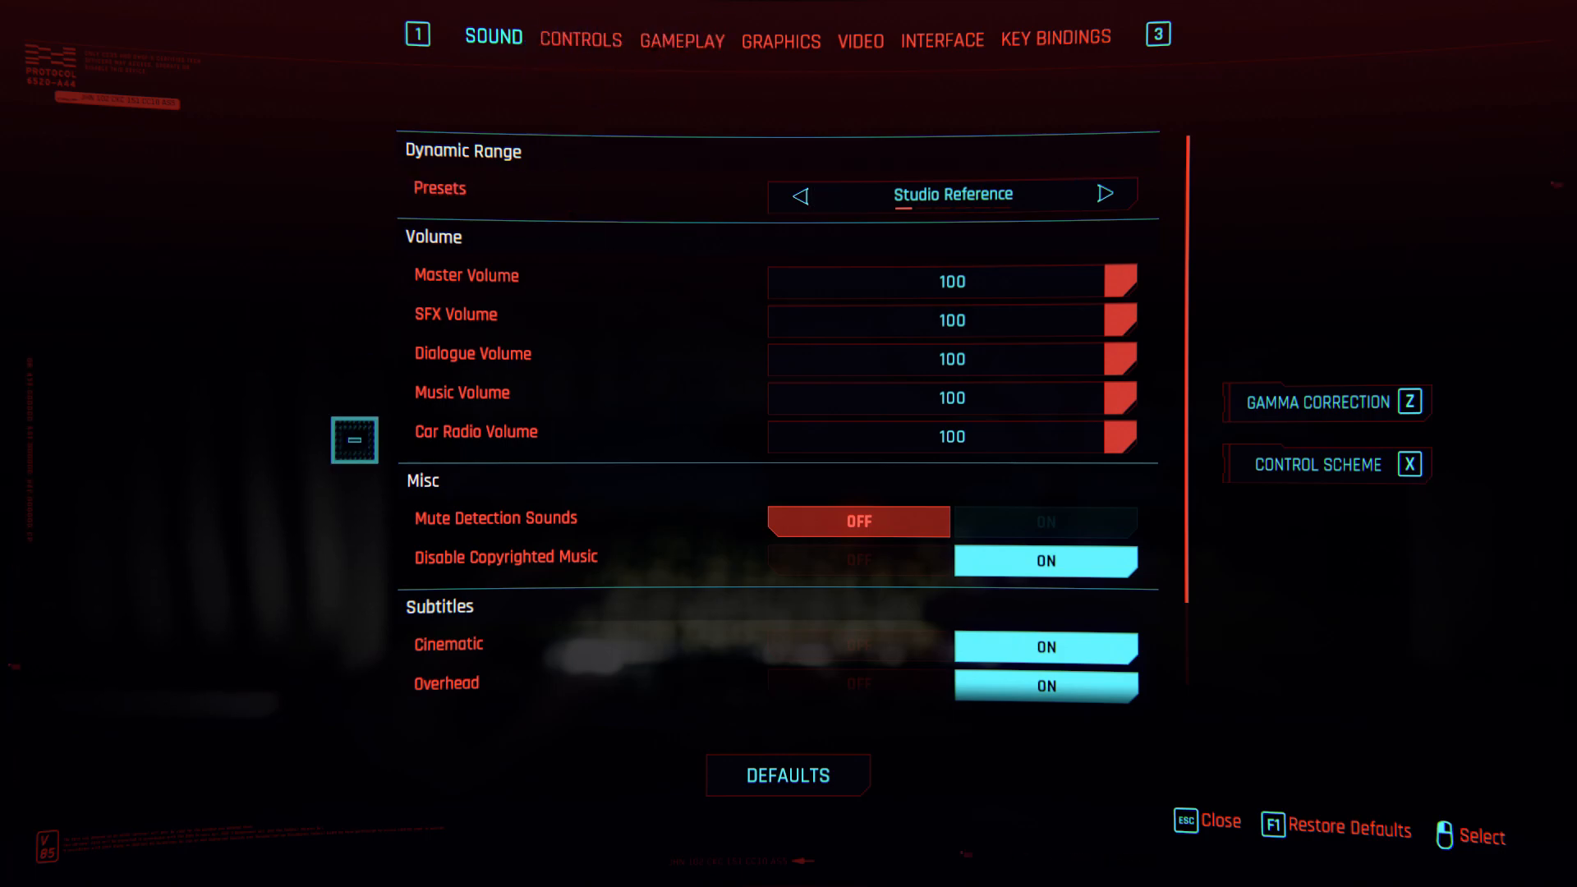
pyautogui.moveTo(808, 556)
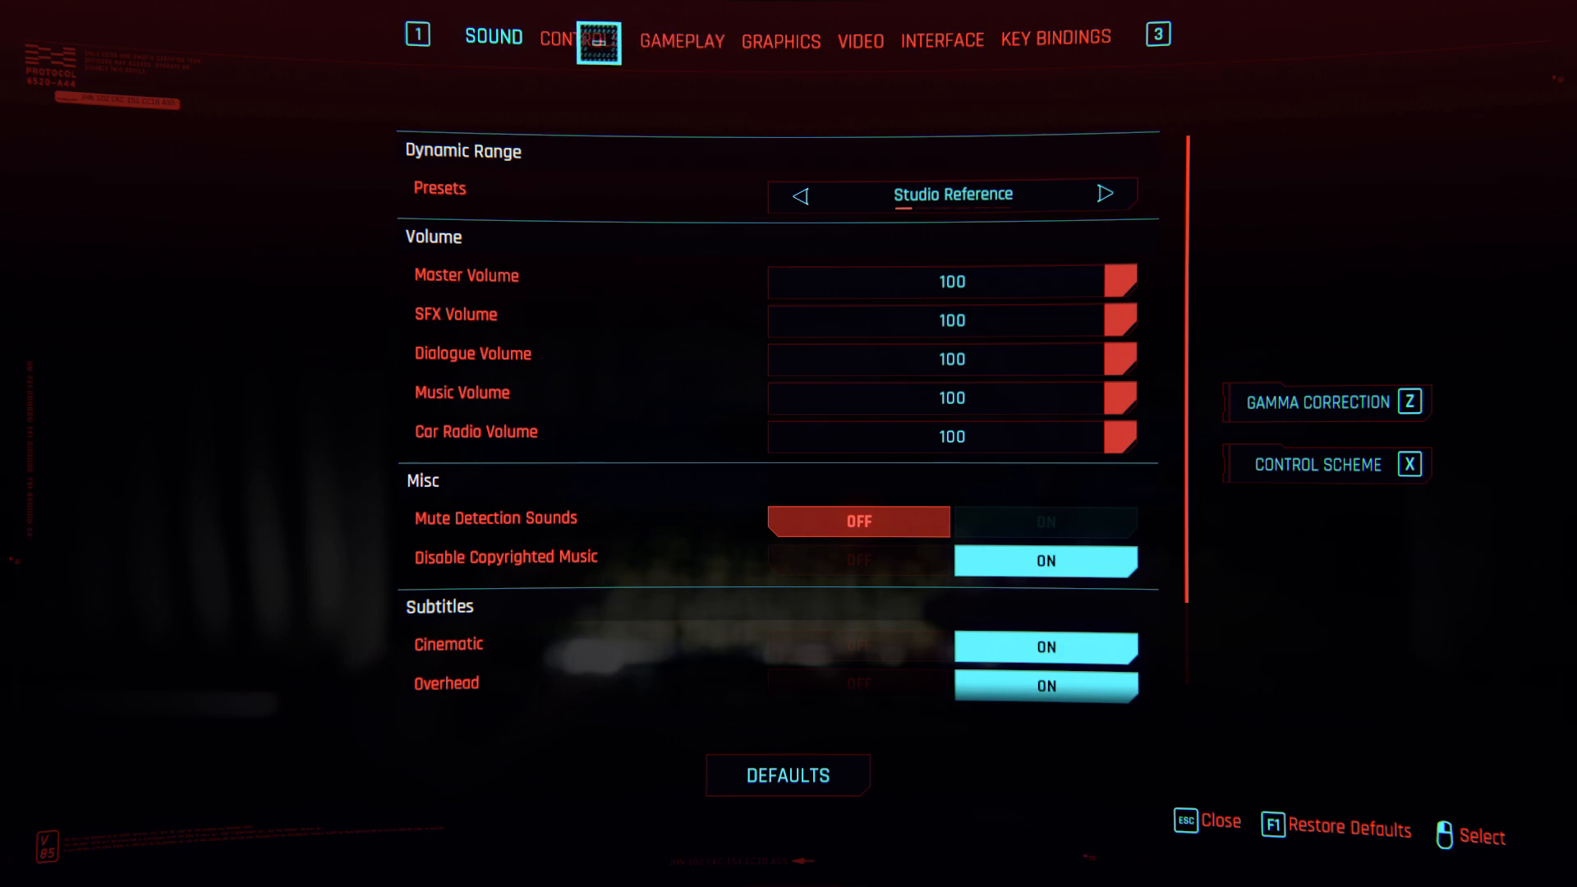
# Step: View the Gameplay tab with Crowd Density at Low, then head to Graphics
pyautogui.click(680, 40)
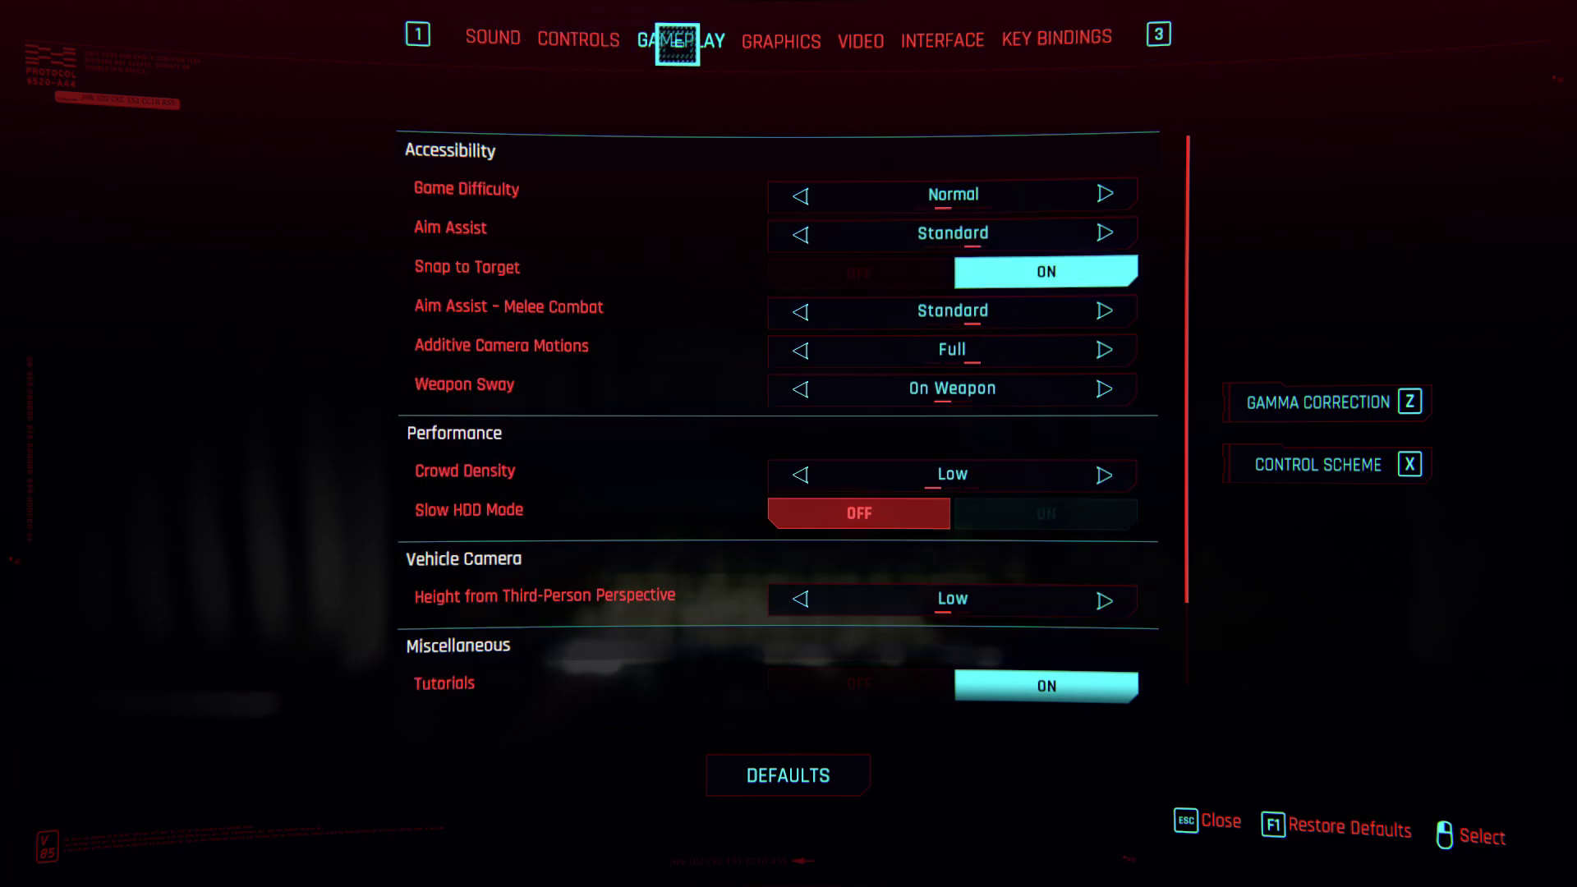
pyautogui.moveTo(487, 328)
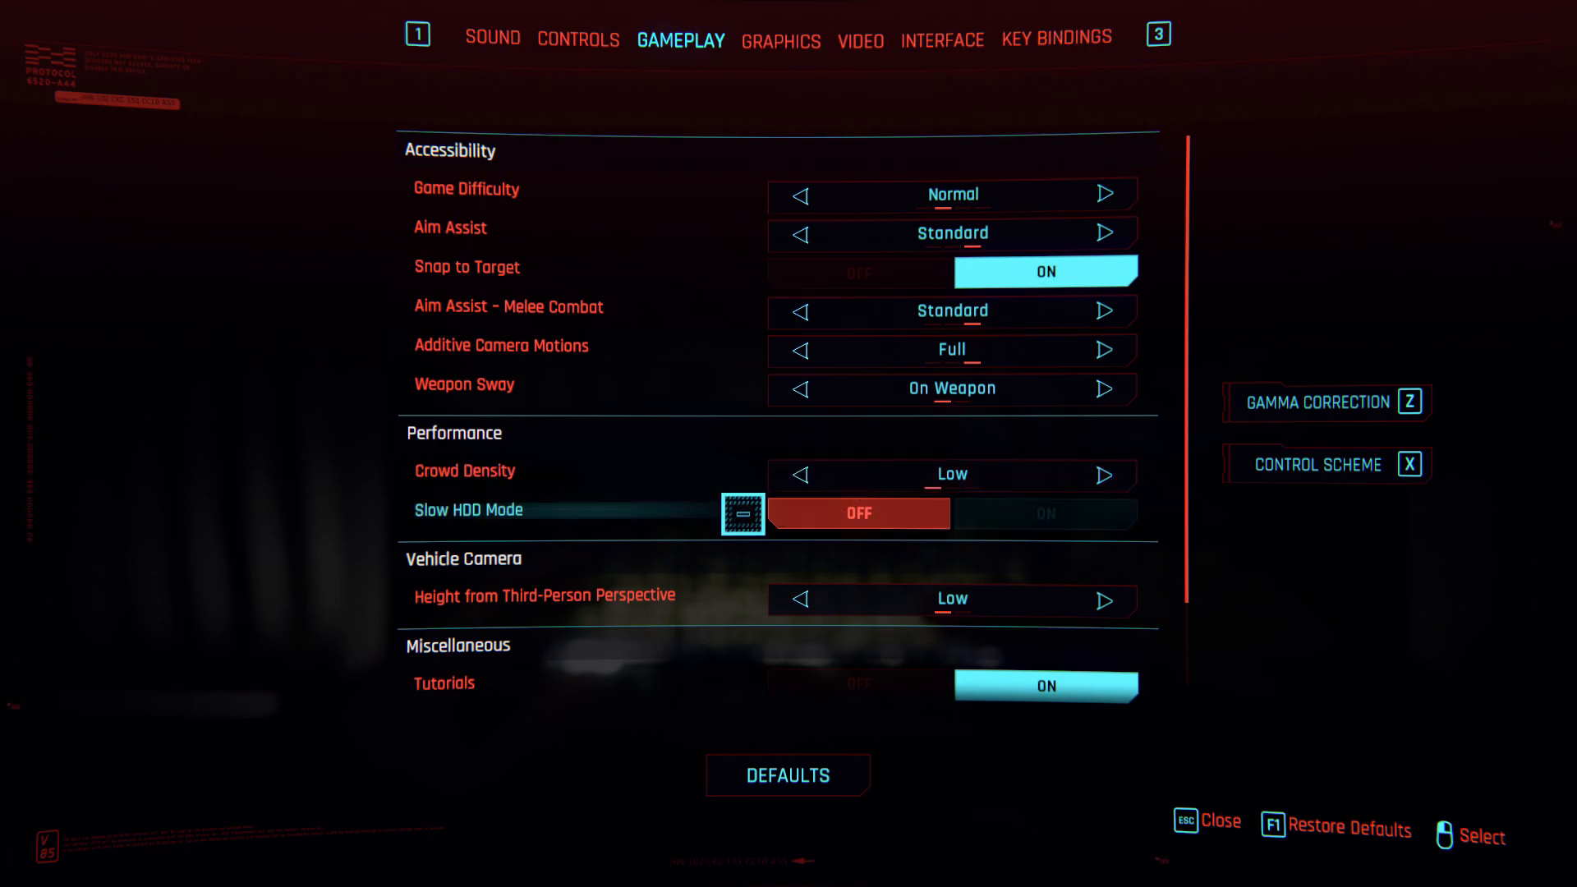
pyautogui.scroll(-3)
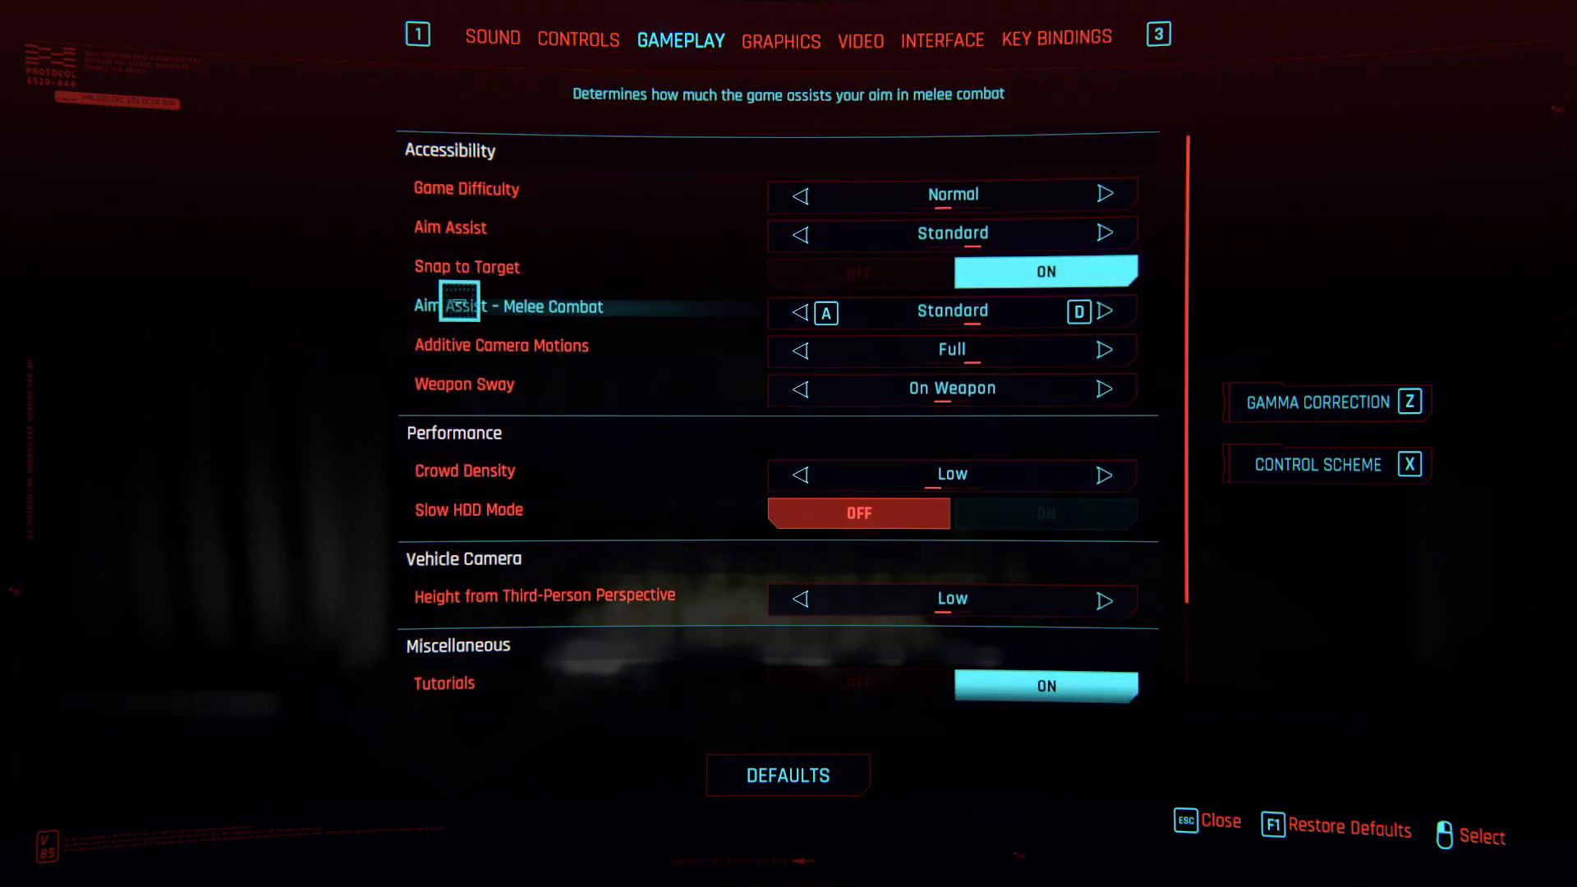
pyautogui.click(780, 40)
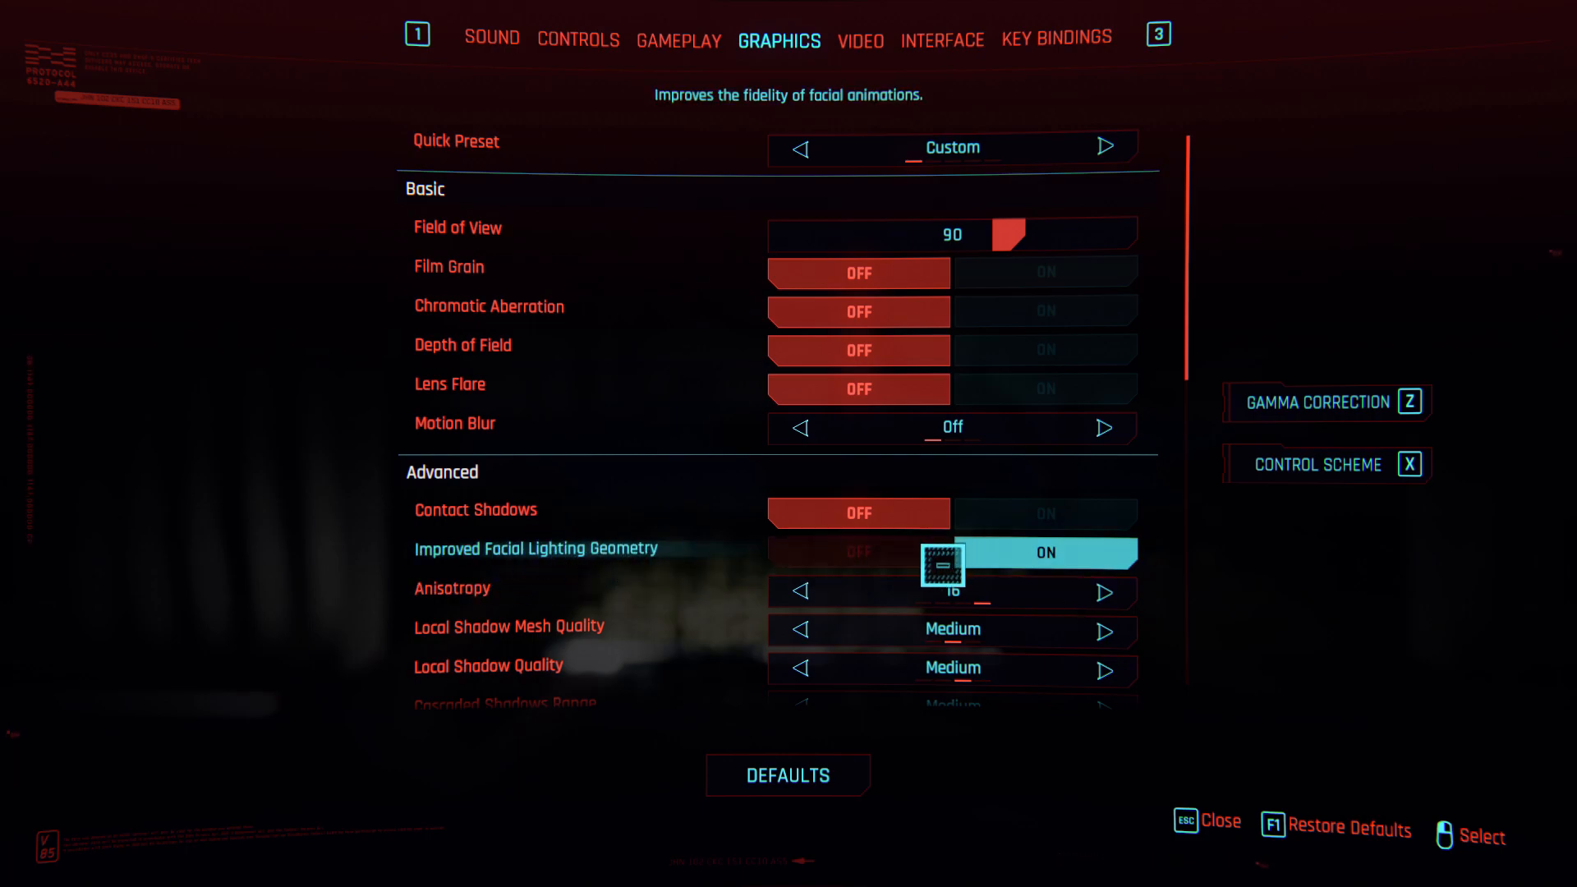
# Step: Scroll the Graphics list down to the cascaded shadows and anisotropy options
pyautogui.press('down')
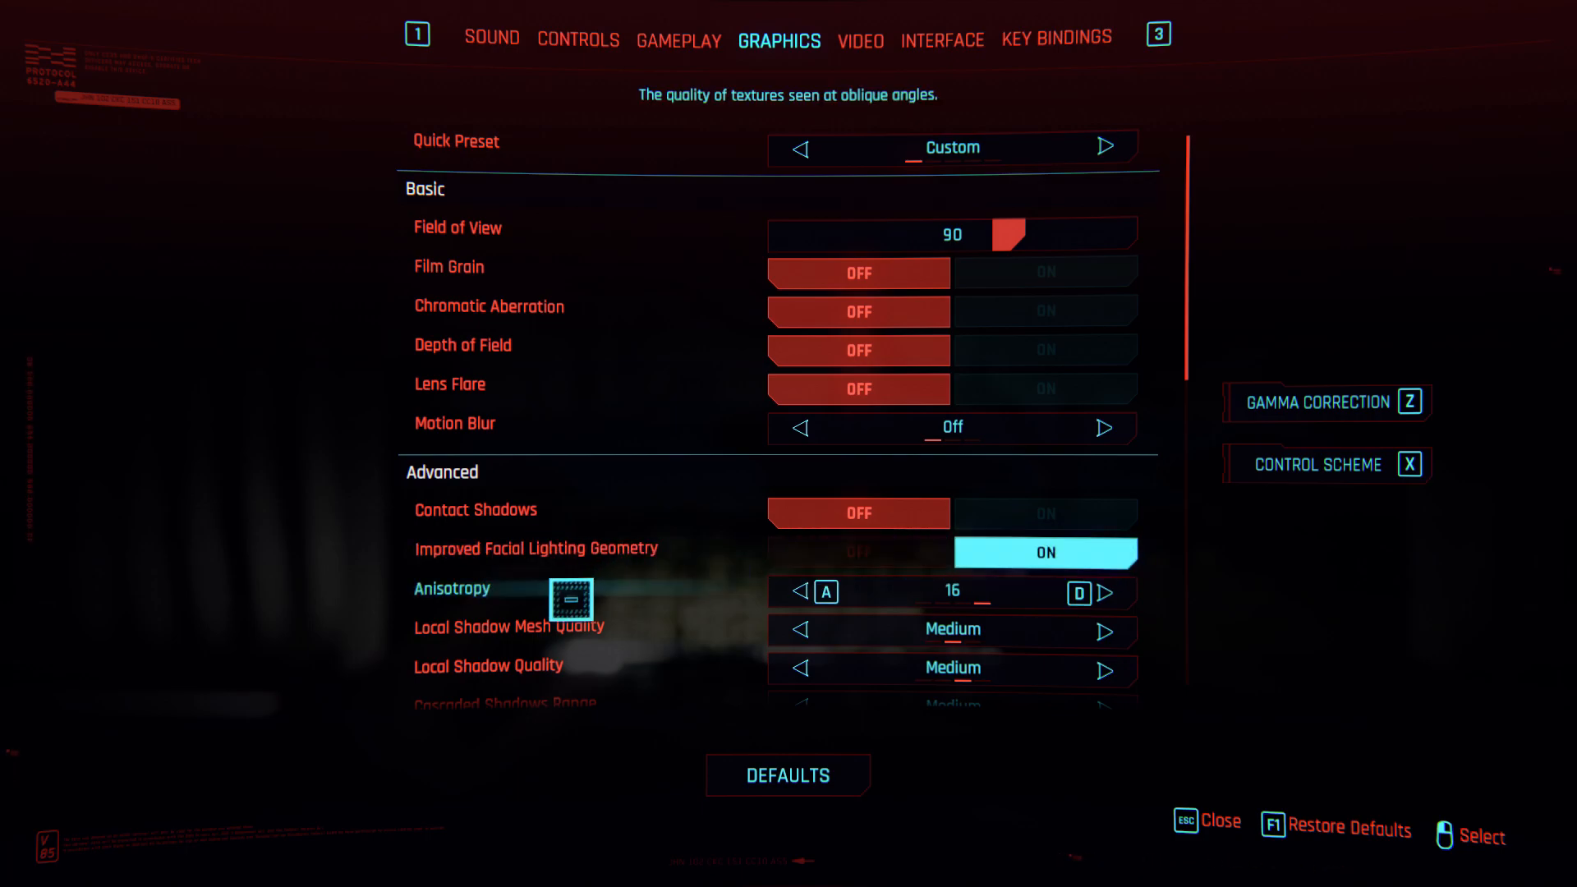
pyautogui.scroll(-3)
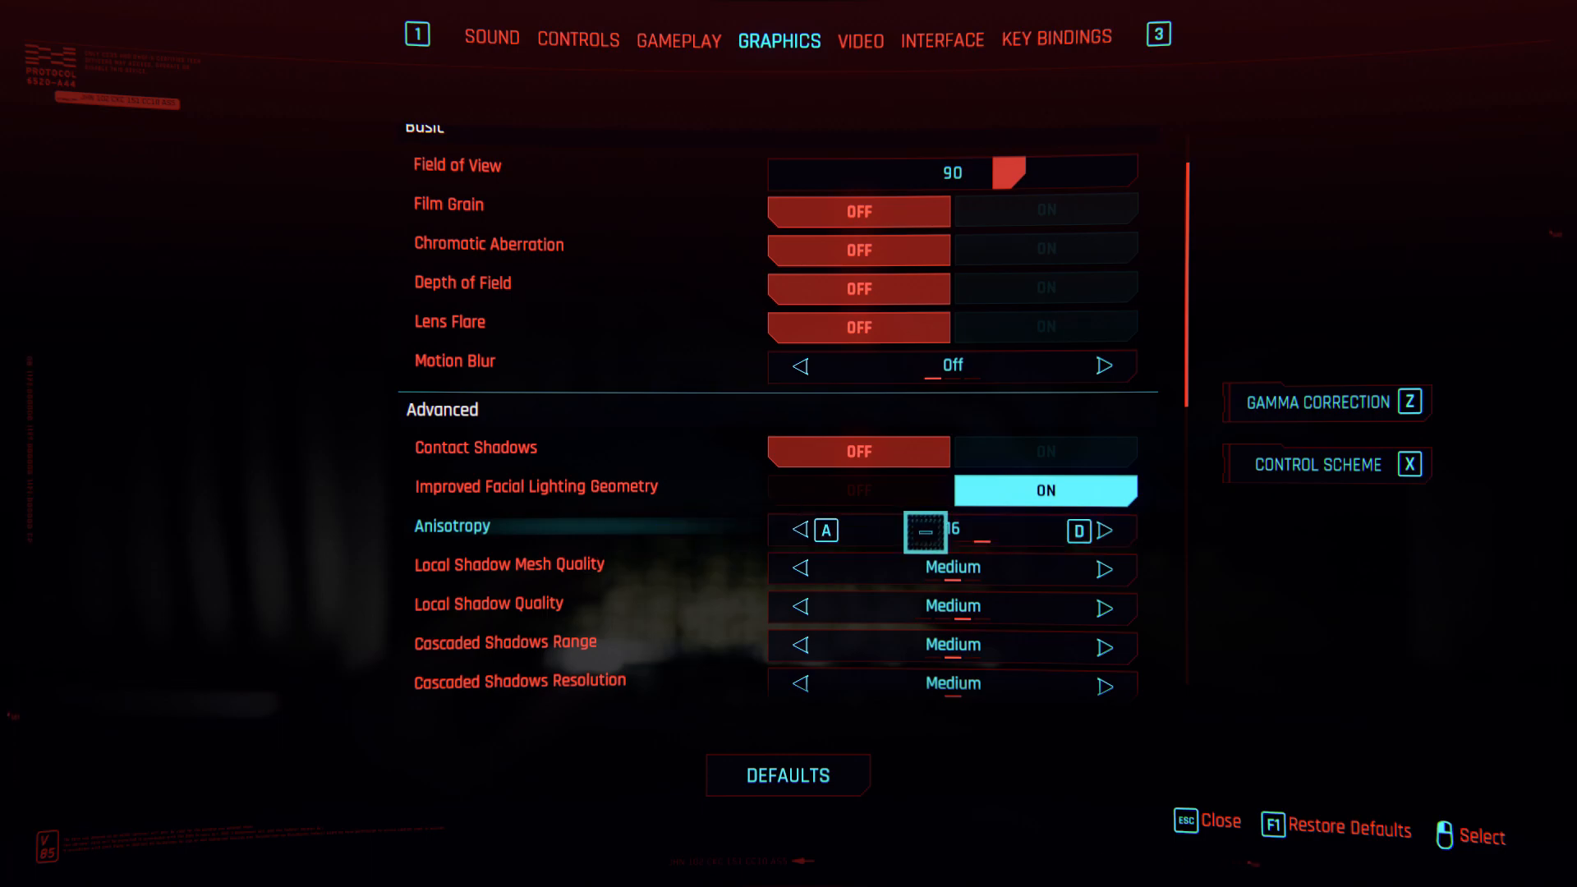
pyautogui.press('down')
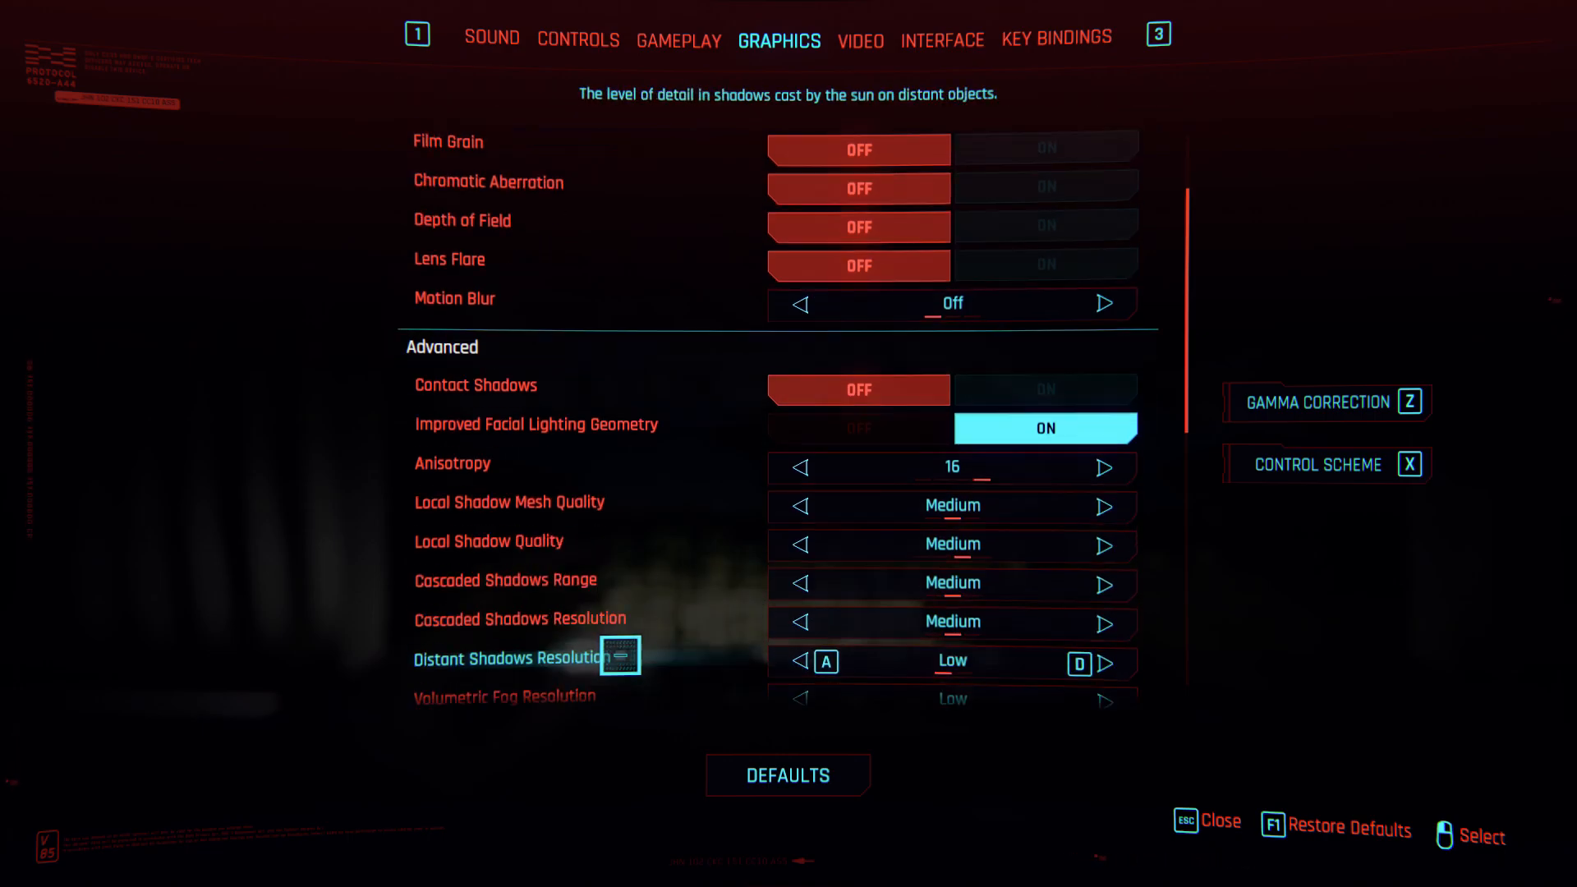
pyautogui.scroll(-3)
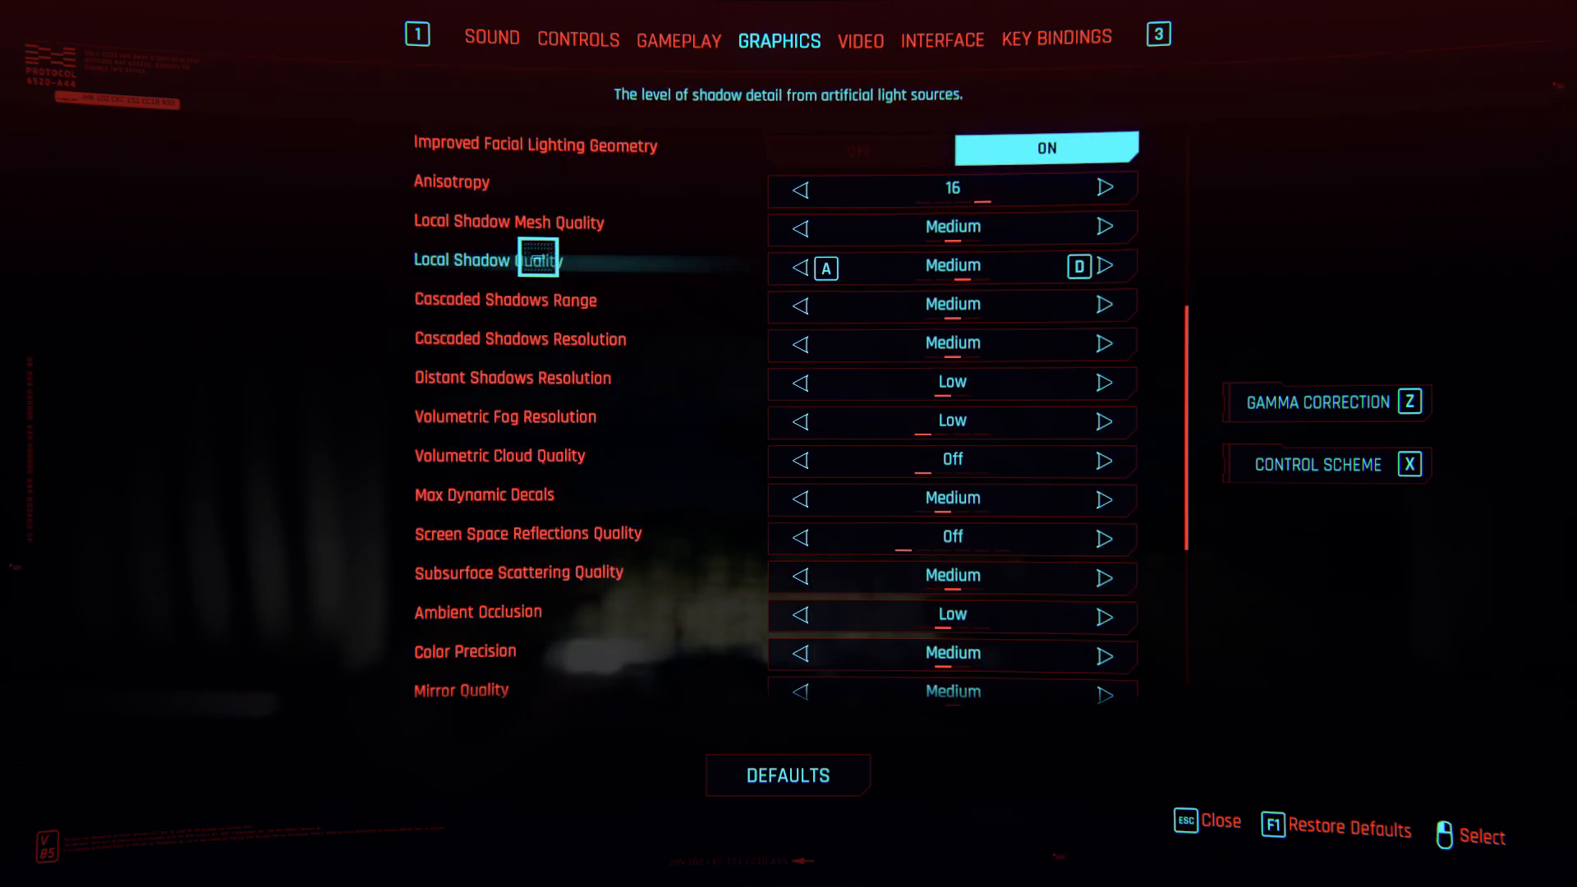
pyautogui.press('down')
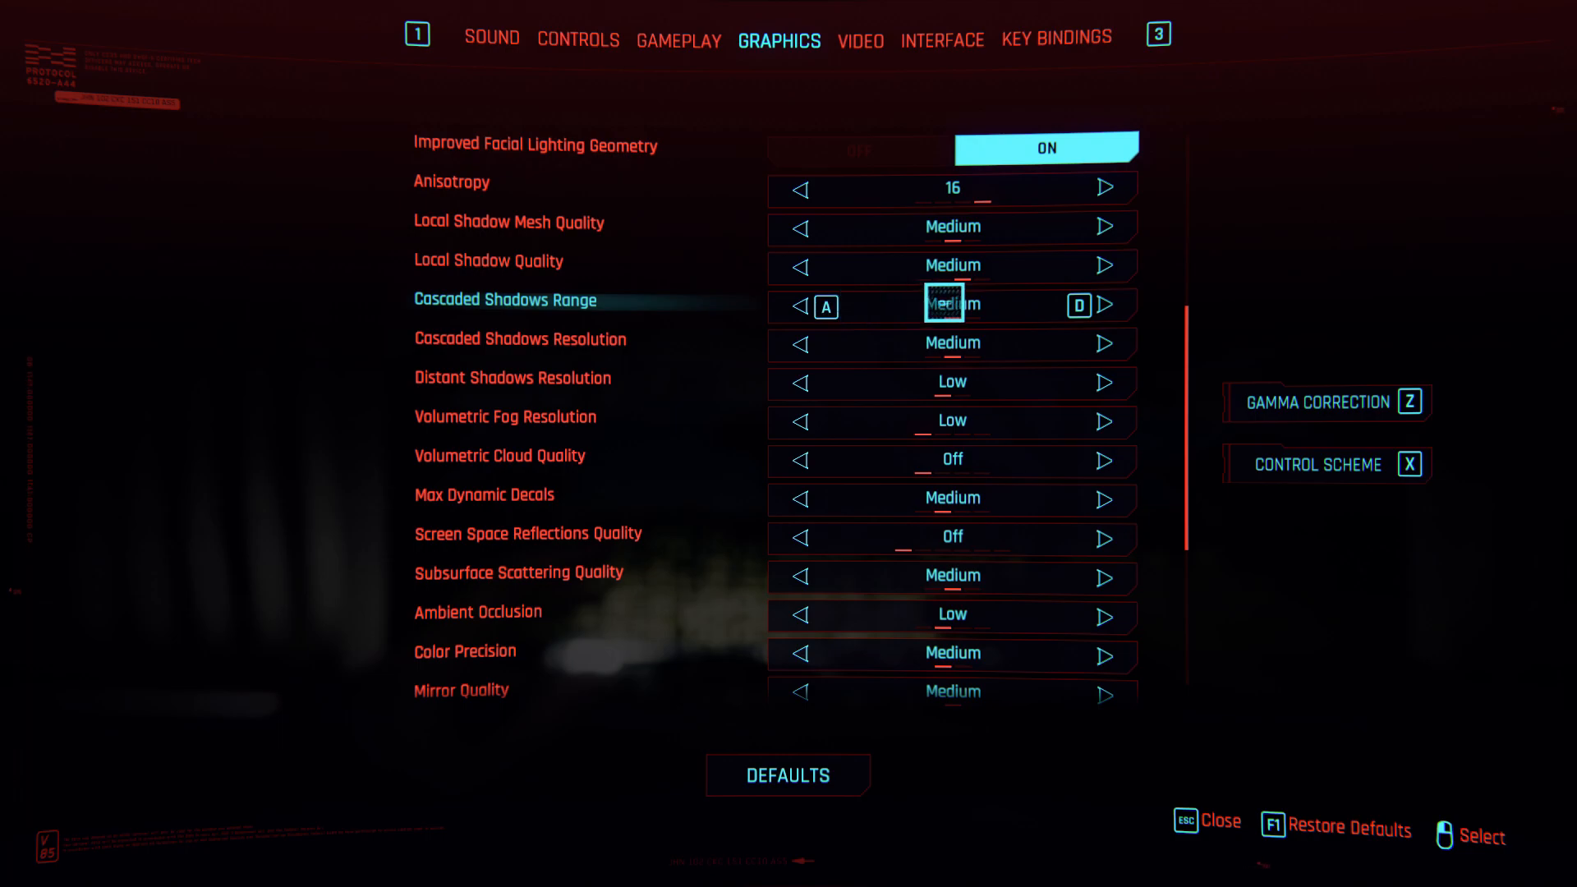
pyautogui.press('down')
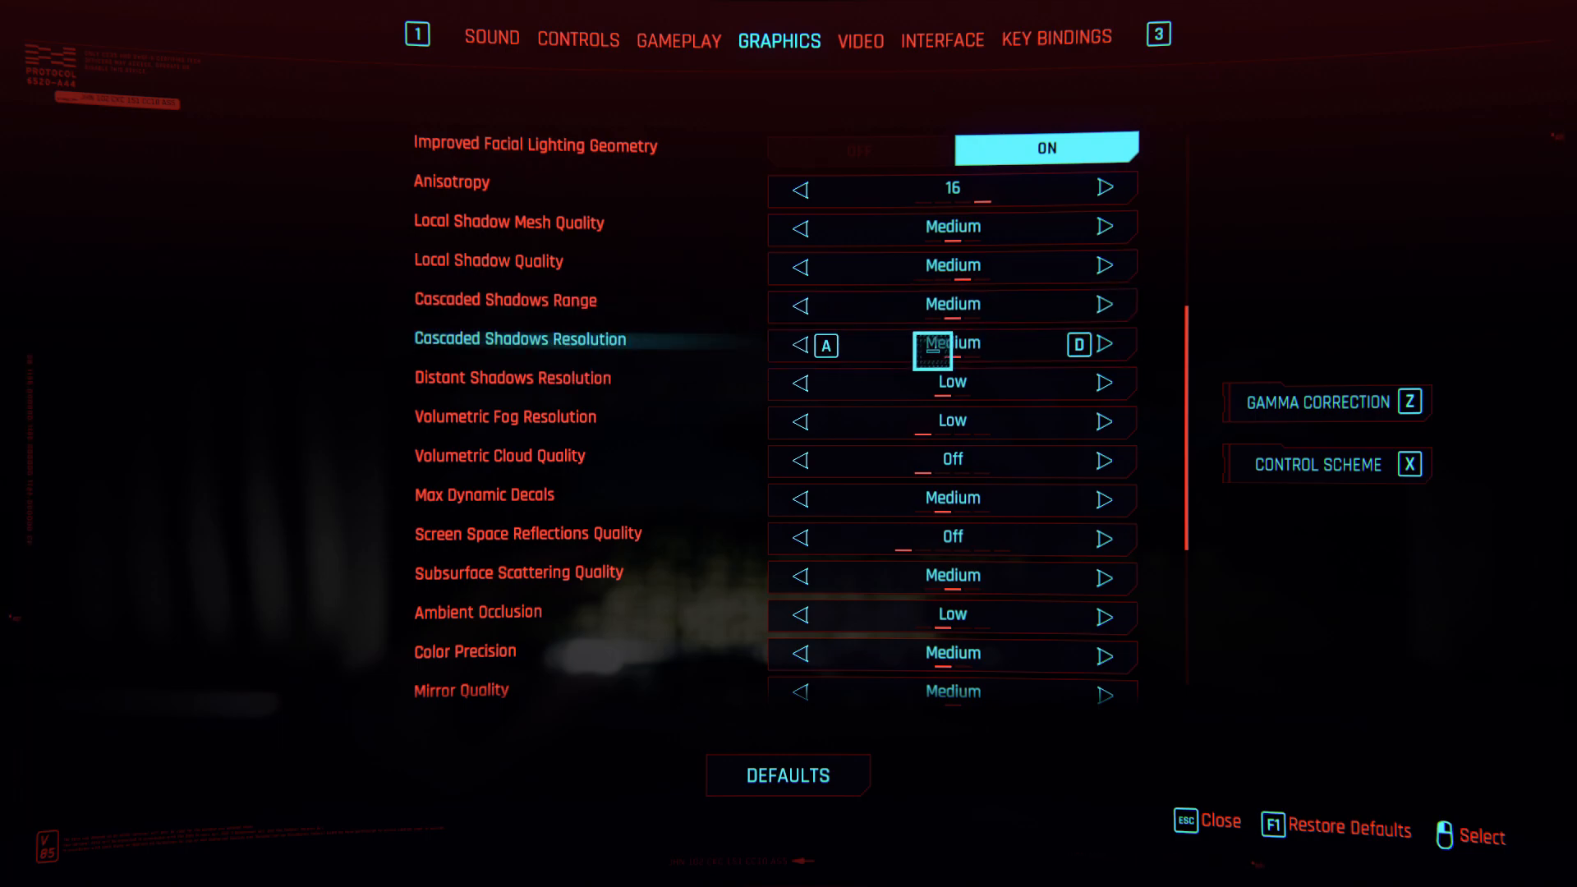
pyautogui.press('down')
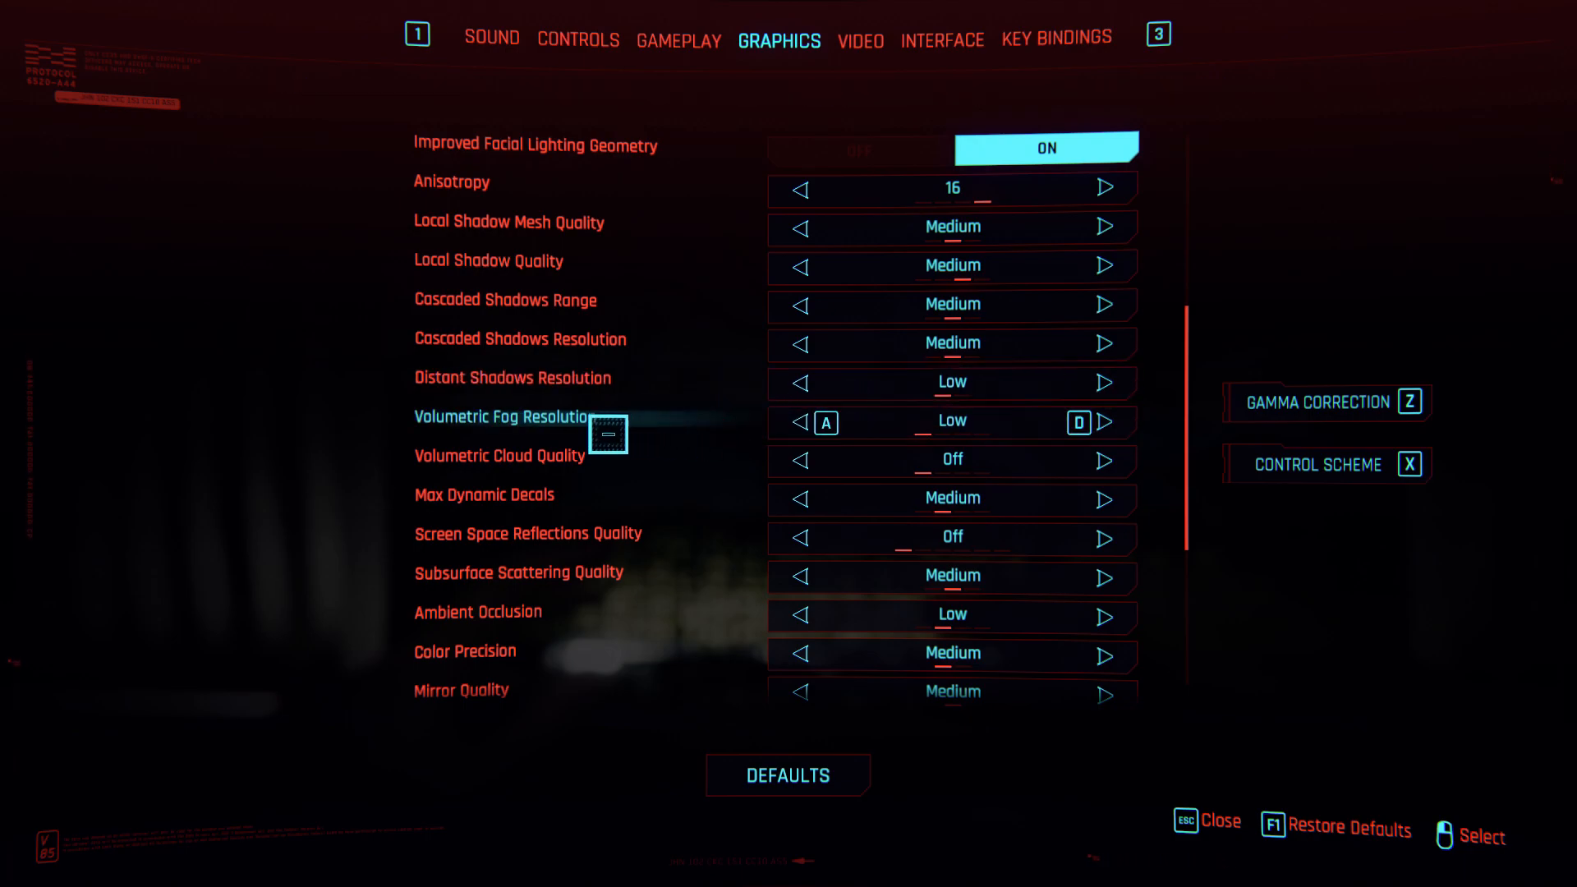
pyautogui.press('down')
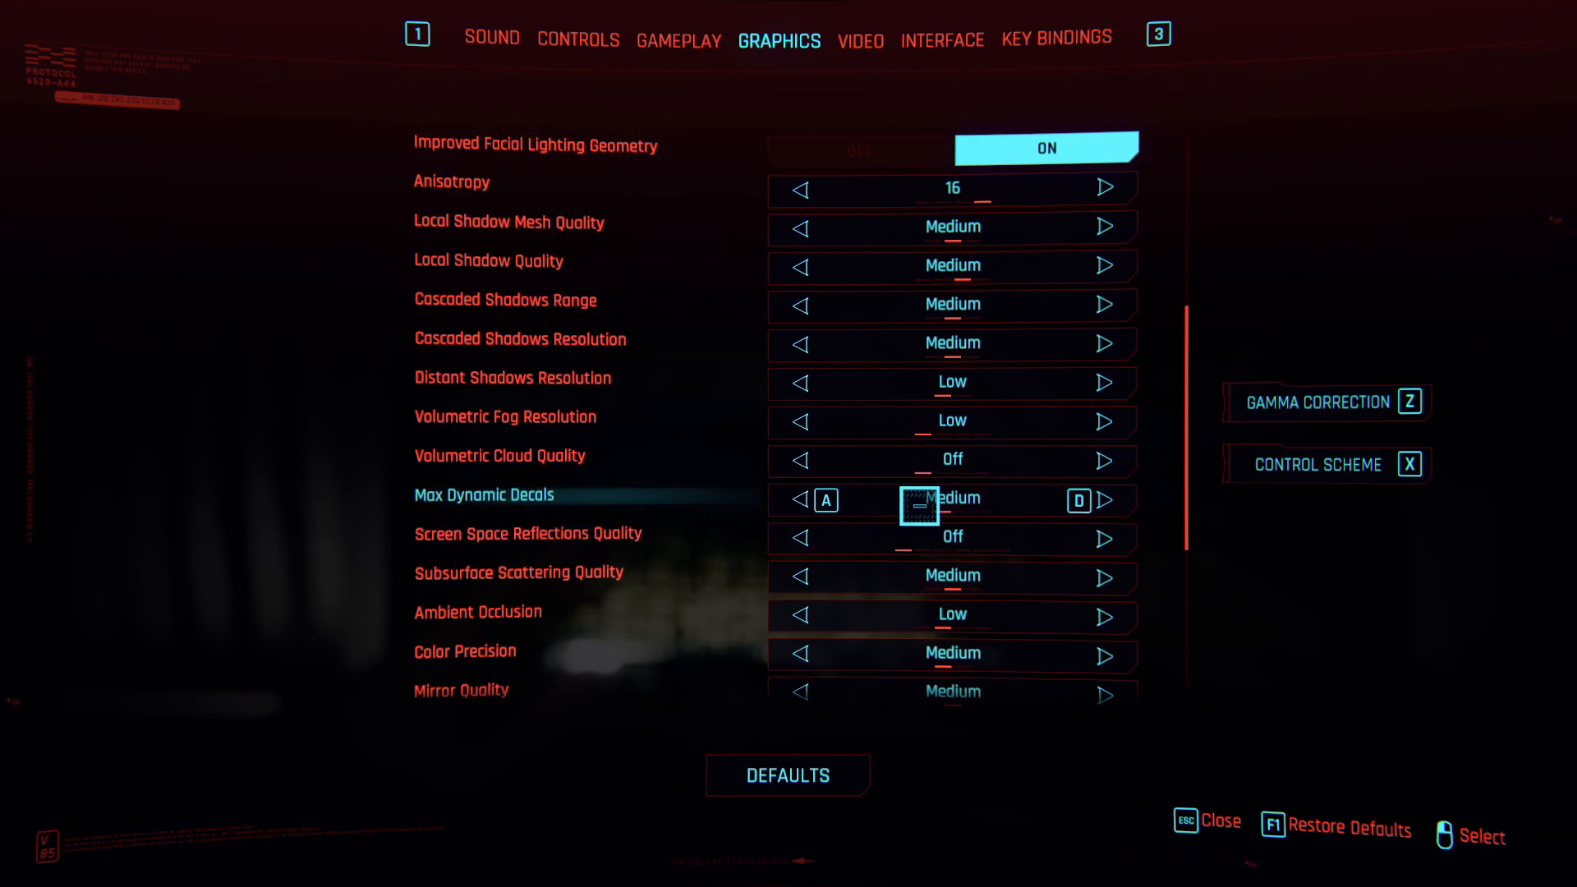
pyautogui.press('down')
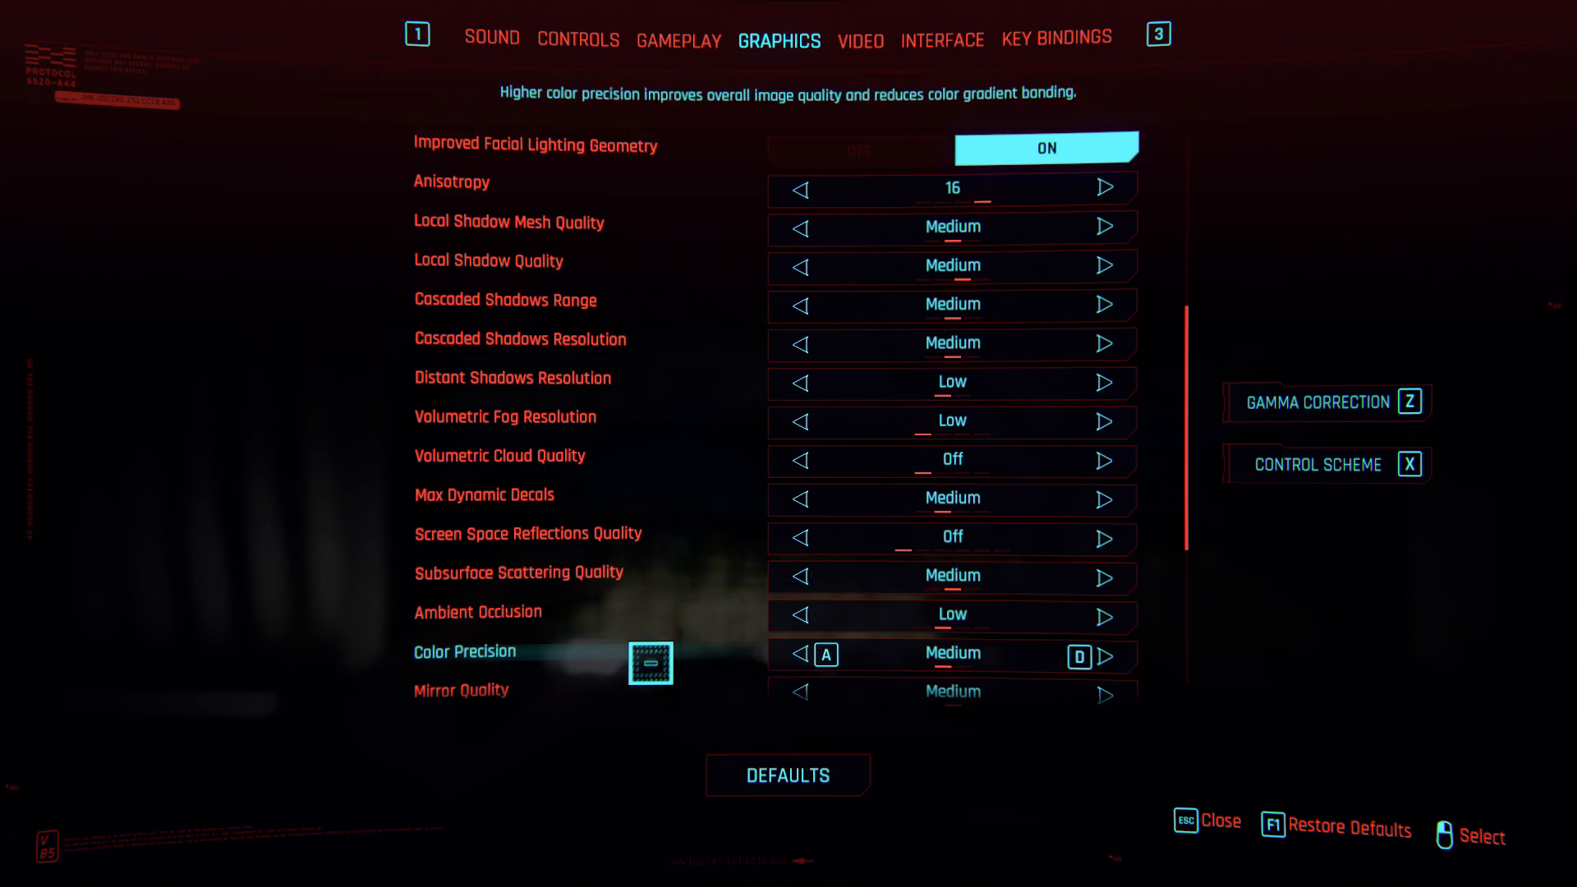
pyautogui.scroll(-3)
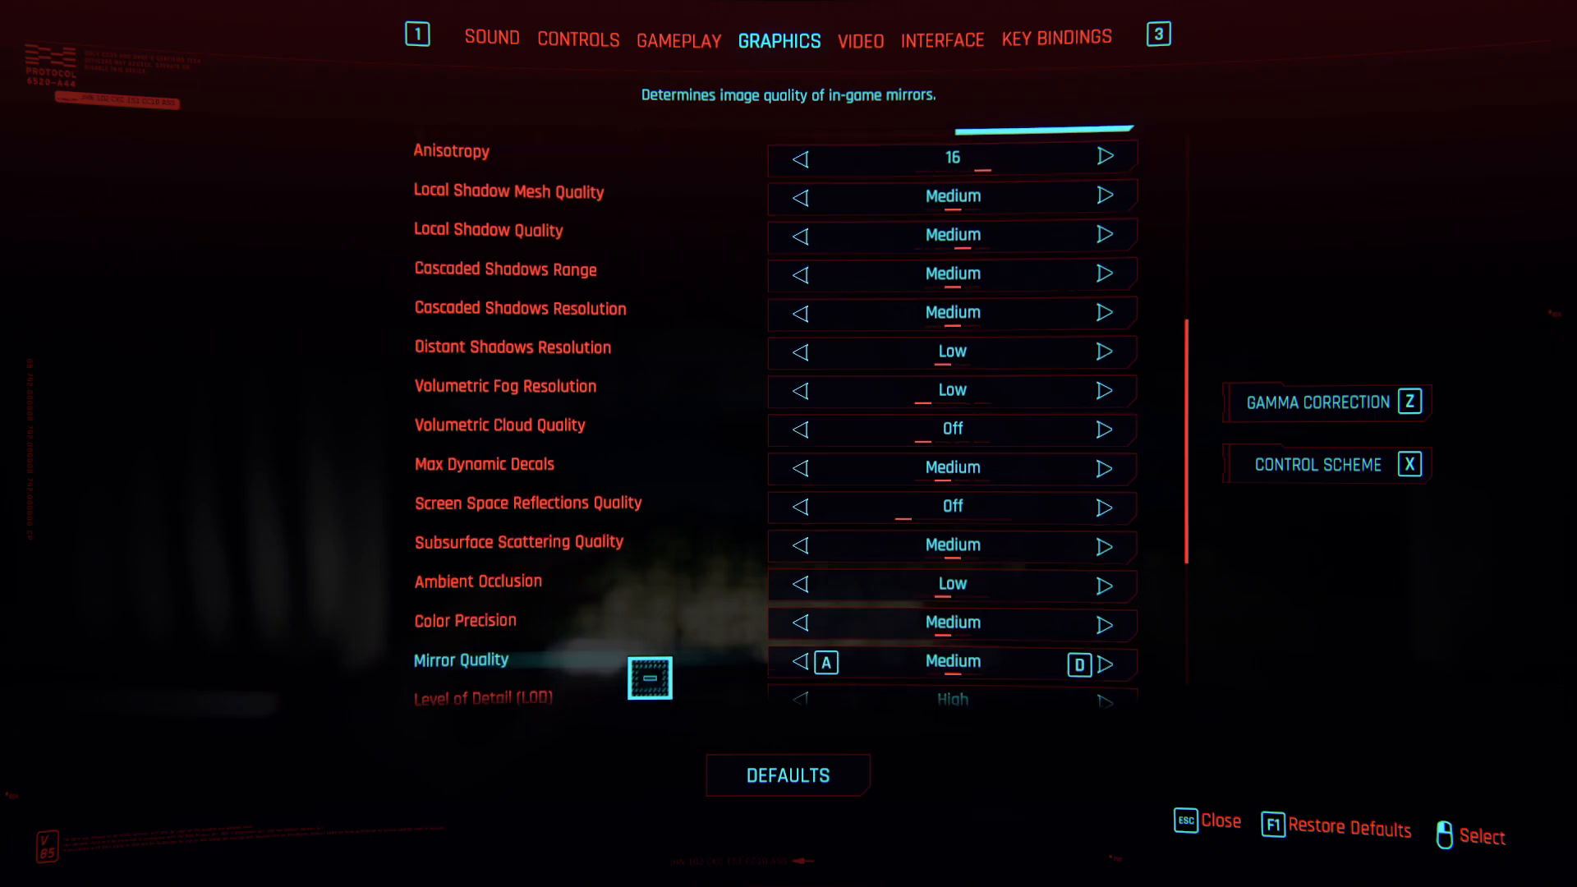
pyautogui.scroll(-3)
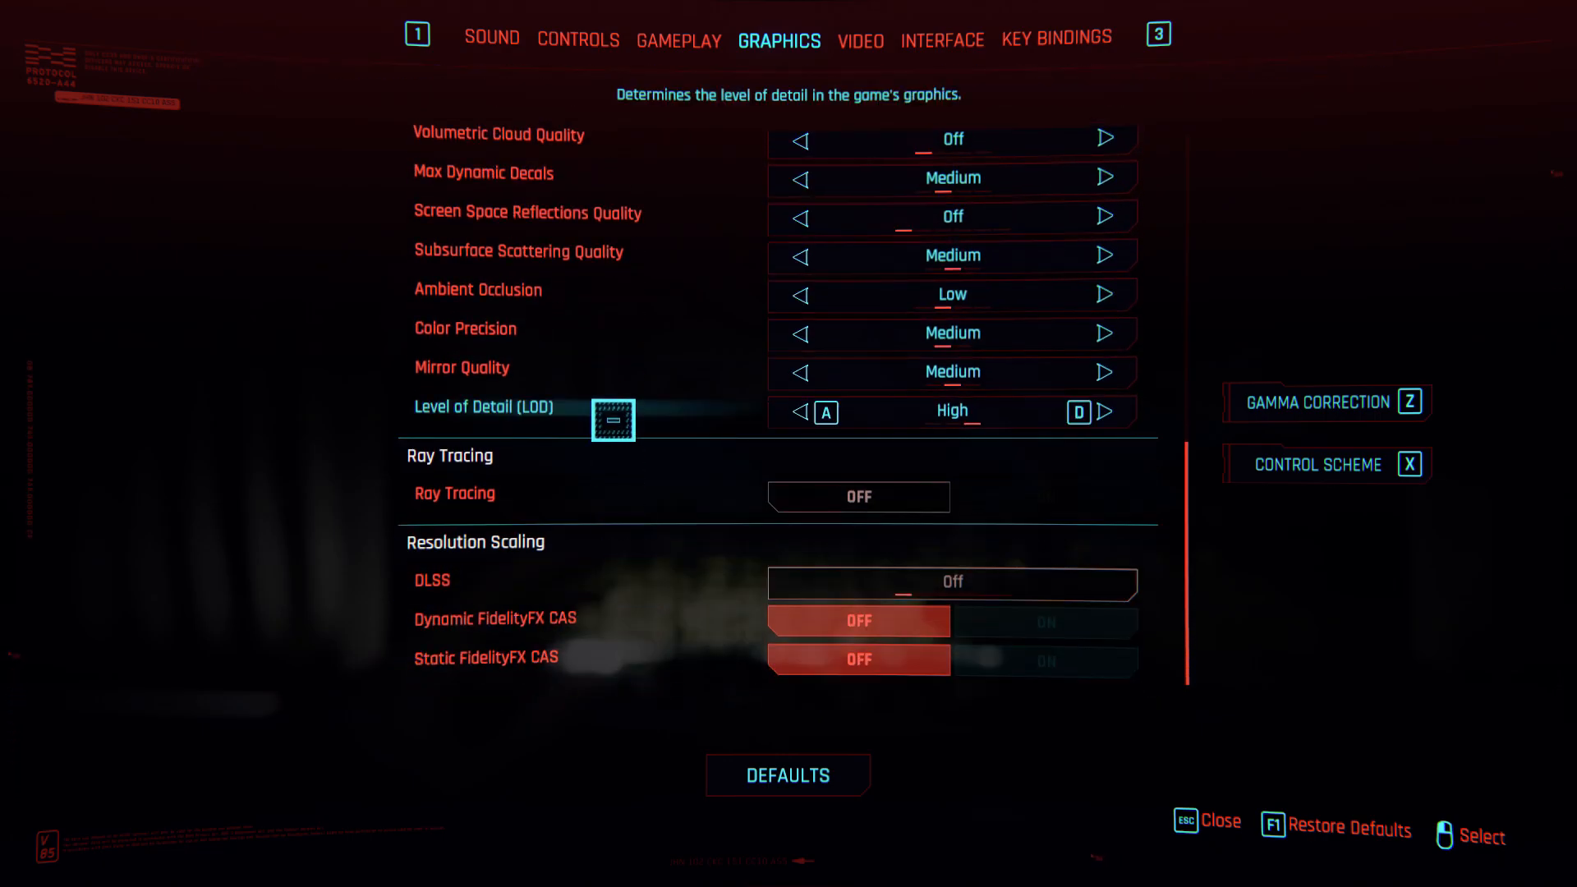
pyautogui.press('Down')
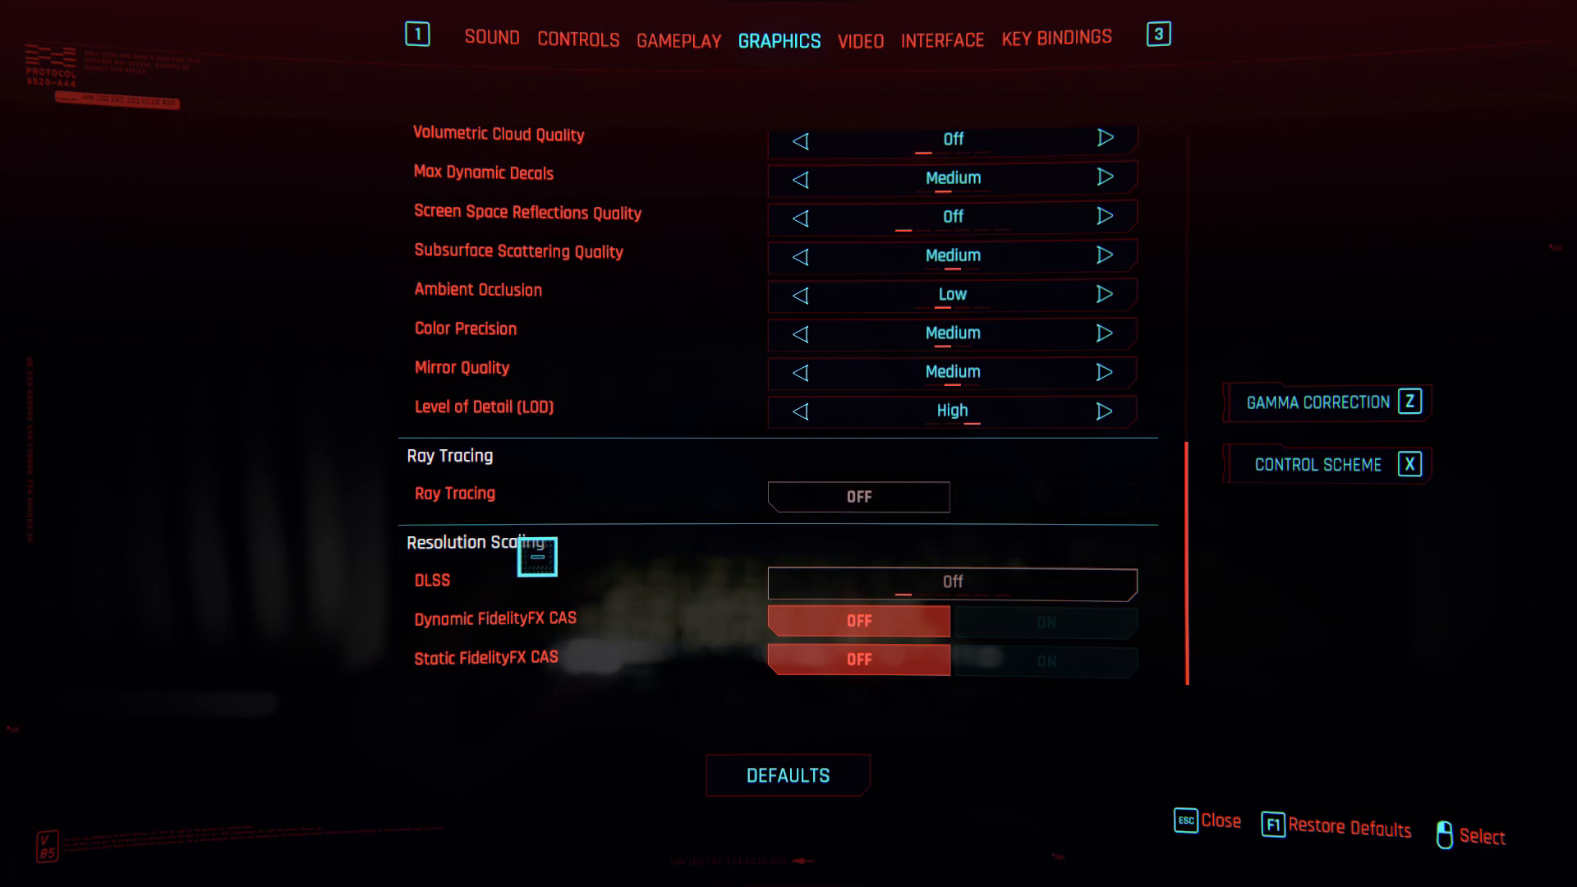
pyautogui.moveTo(987, 639)
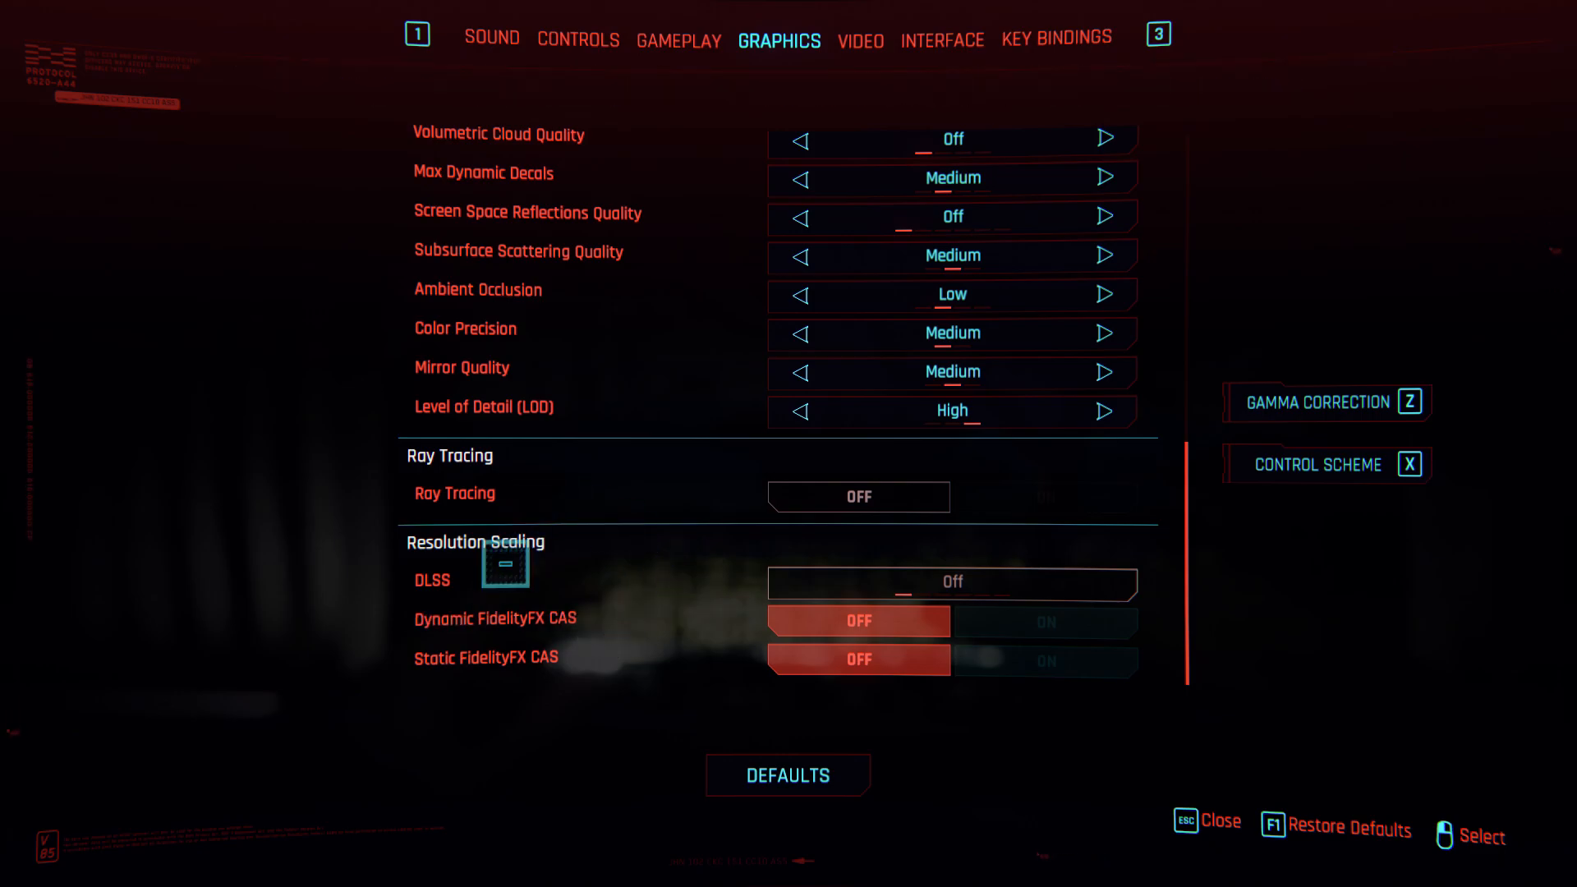
pyautogui.moveTo(552, 529)
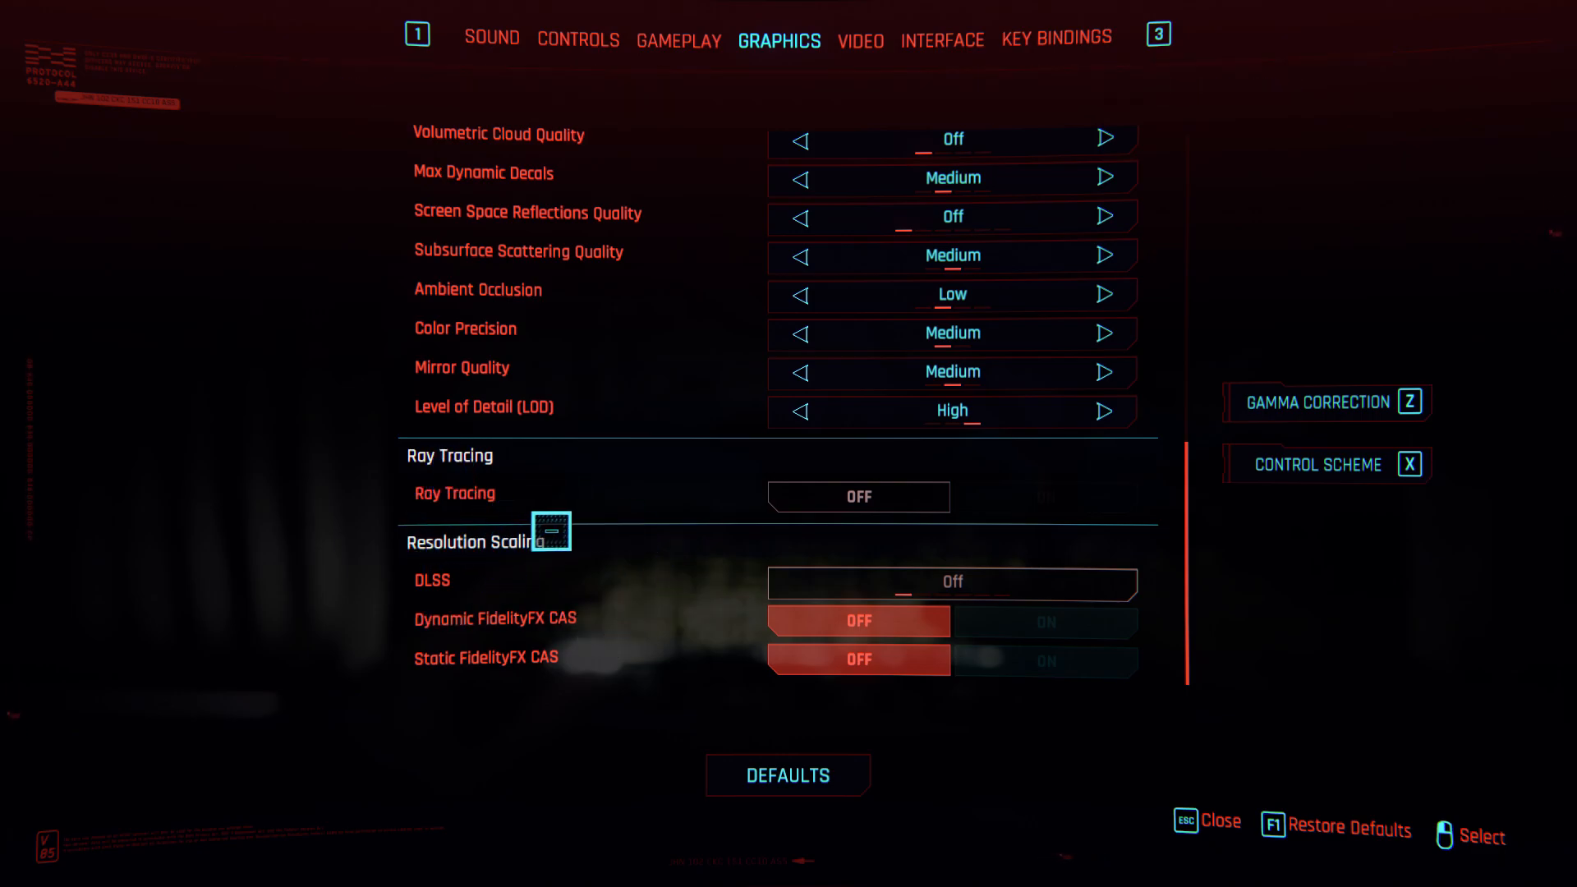
pyautogui.moveTo(485, 508)
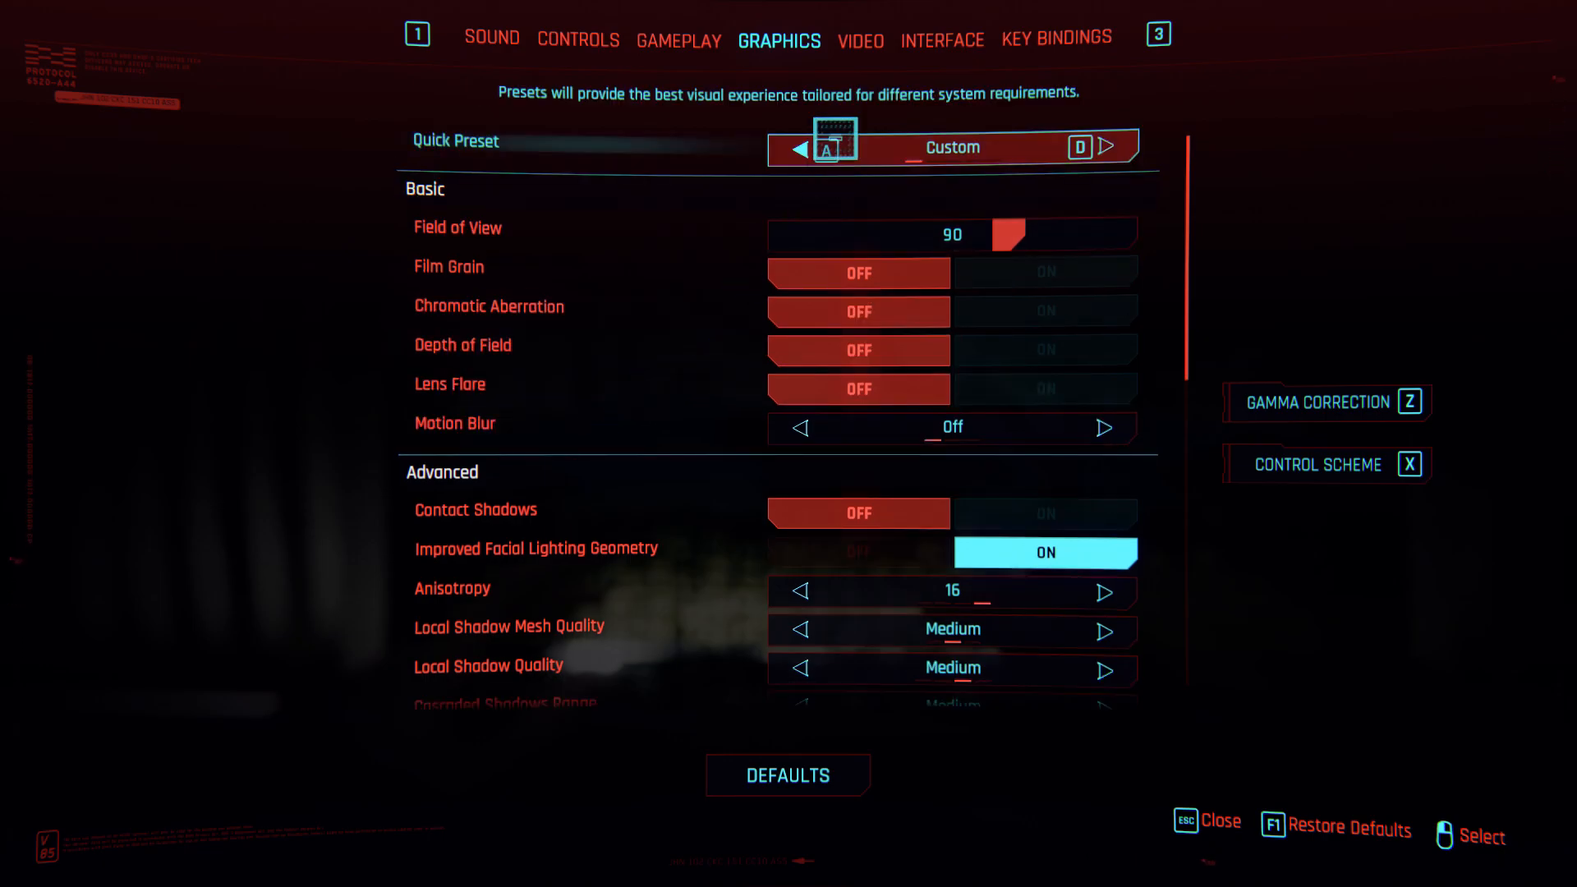
# Step: Check Video shows Fullscreen at 1920x1080, then move to the Interface tab
pyautogui.click(857, 39)
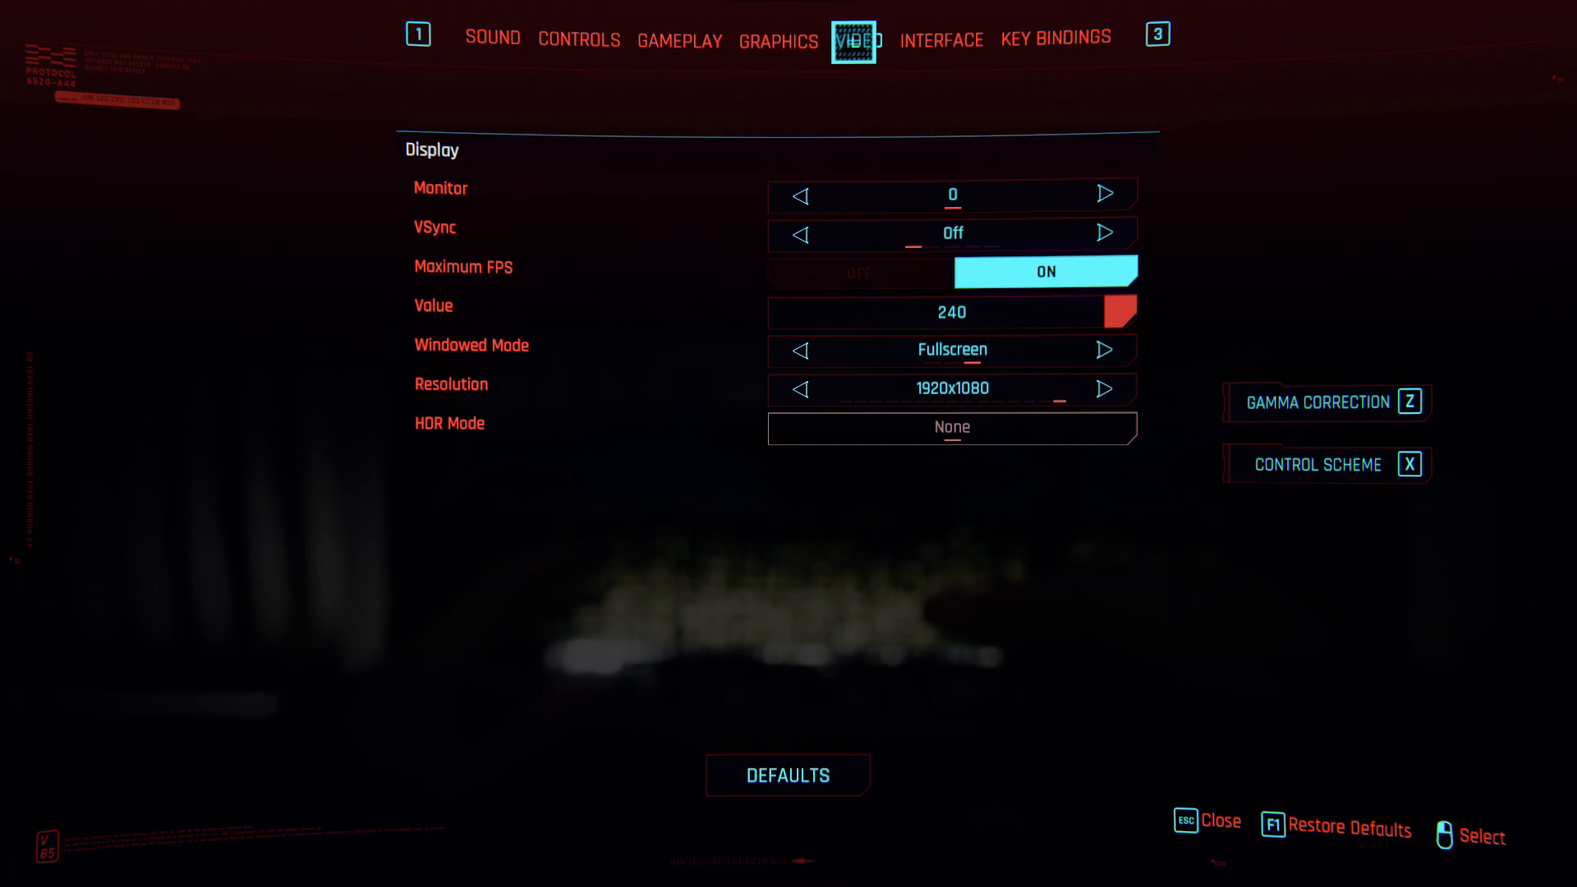
pyautogui.moveTo(952, 233)
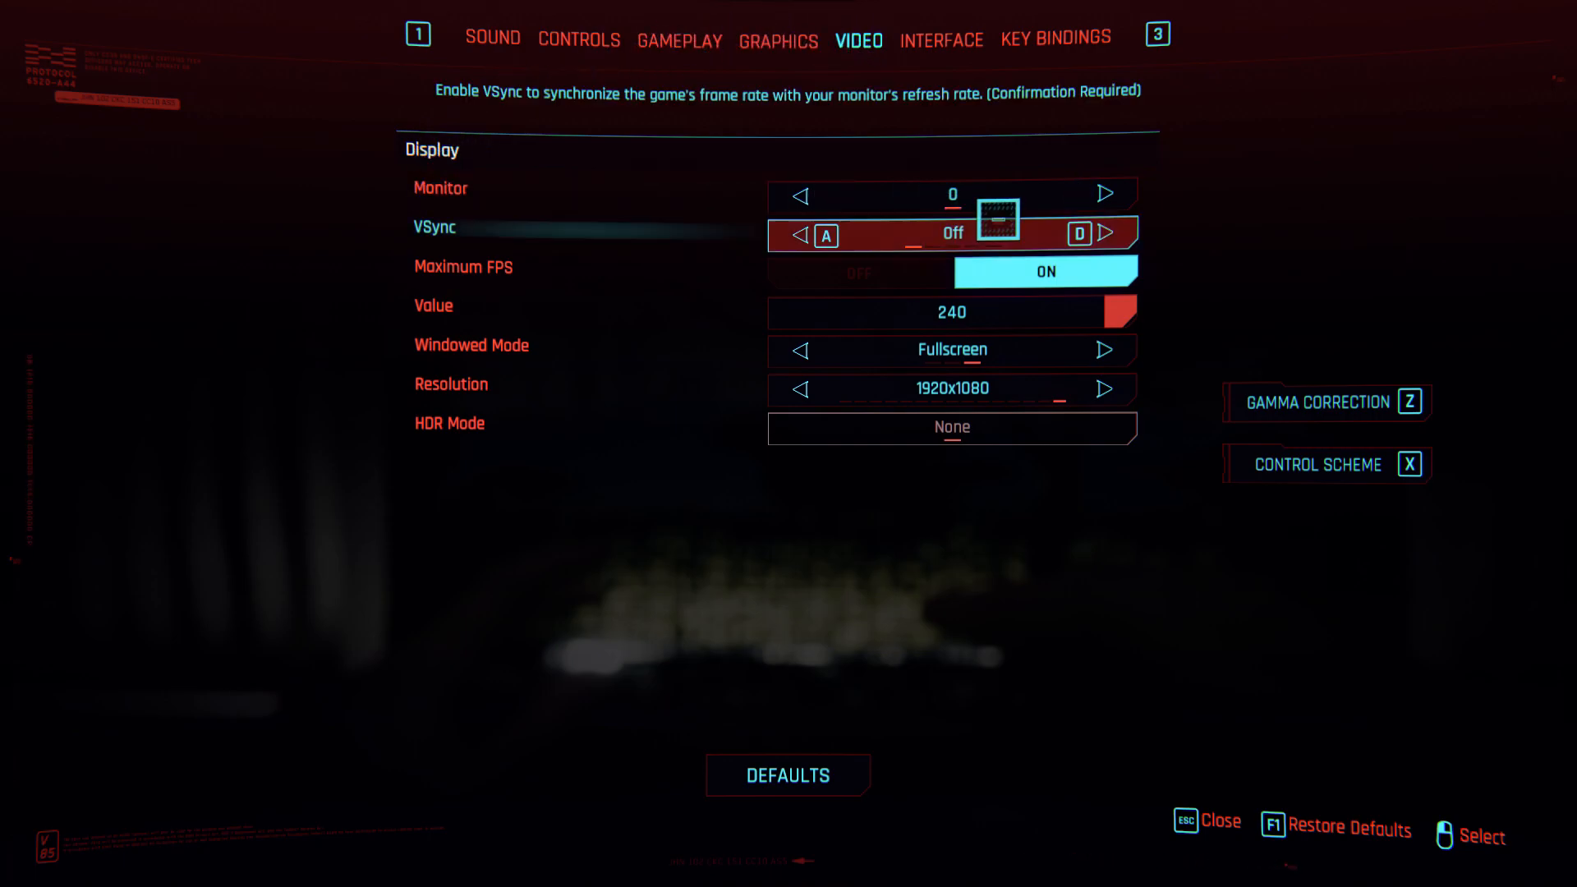
pyautogui.press('down')
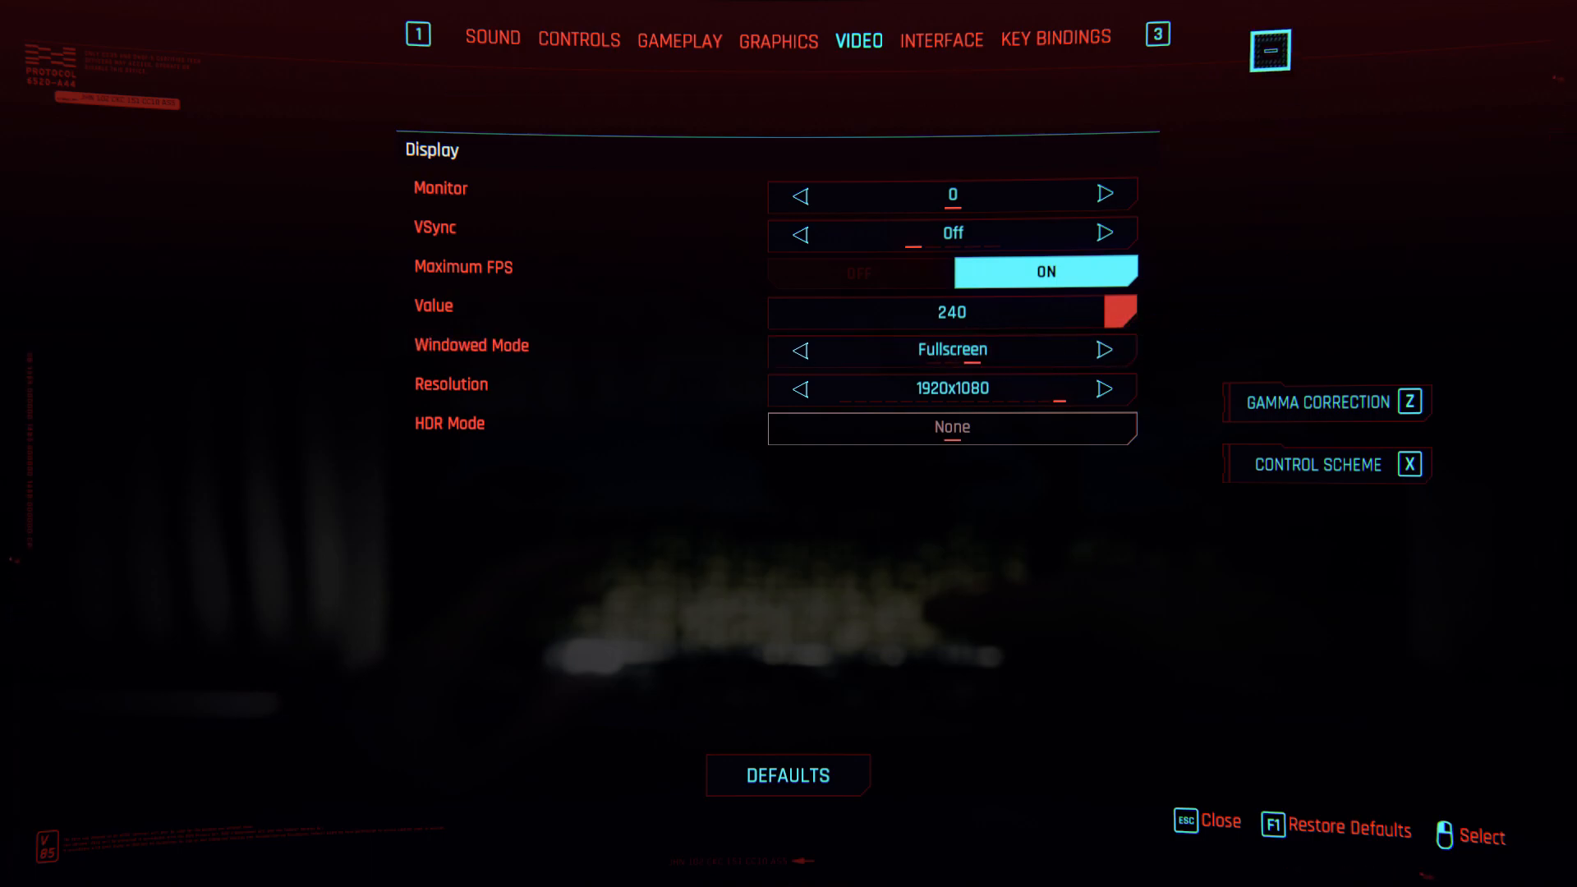
pyautogui.click(943, 39)
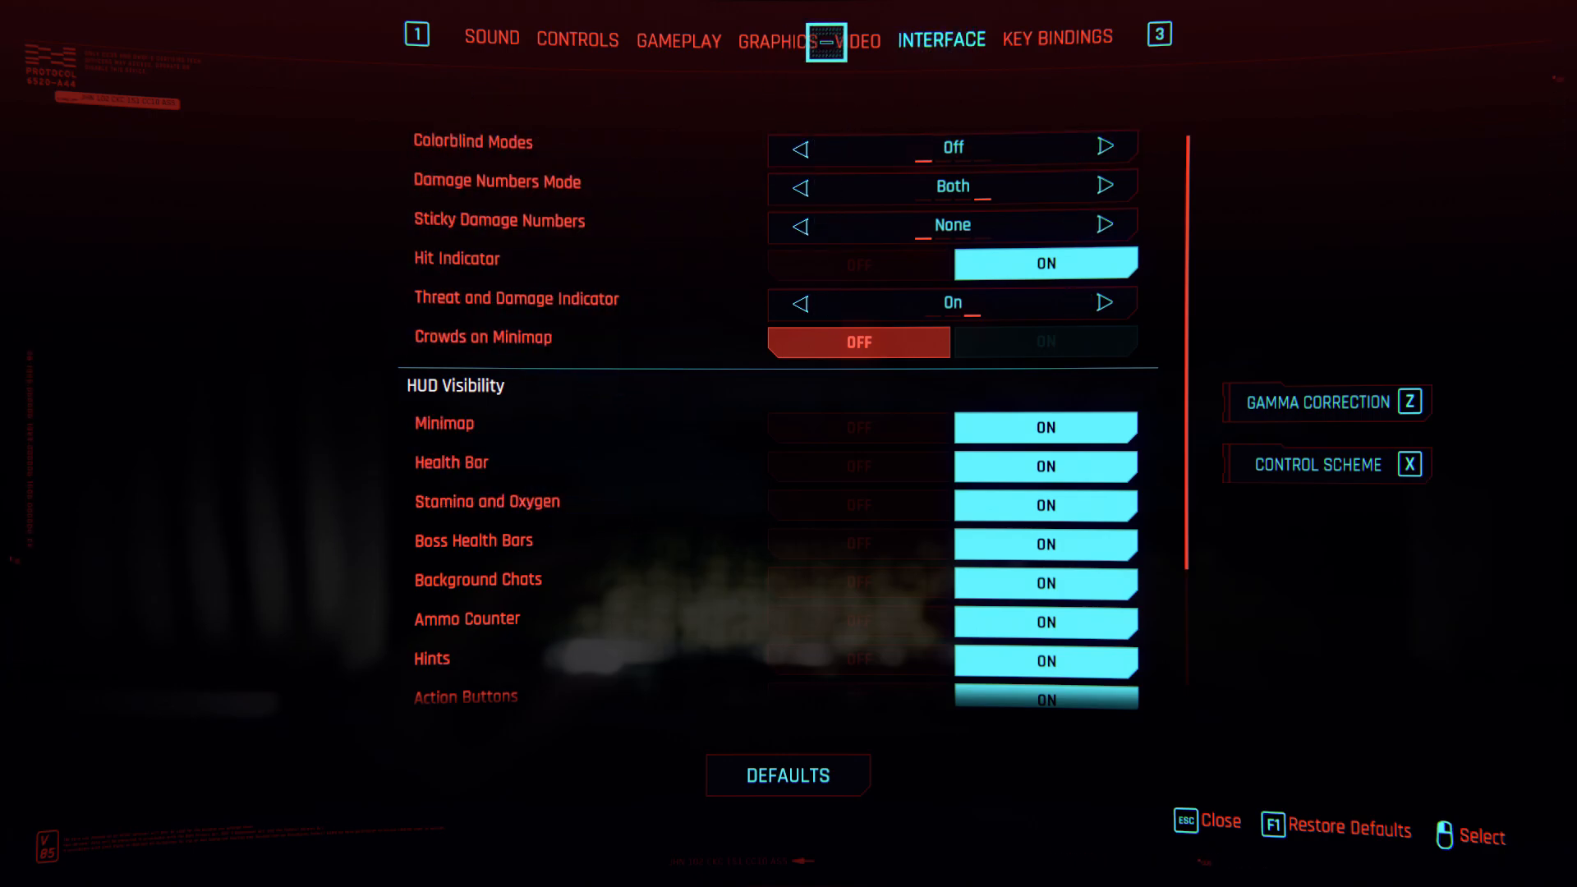
# Step: Go back through Graphics to the Gameplay tab where Crowd Density stays Low
pyautogui.click(780, 40)
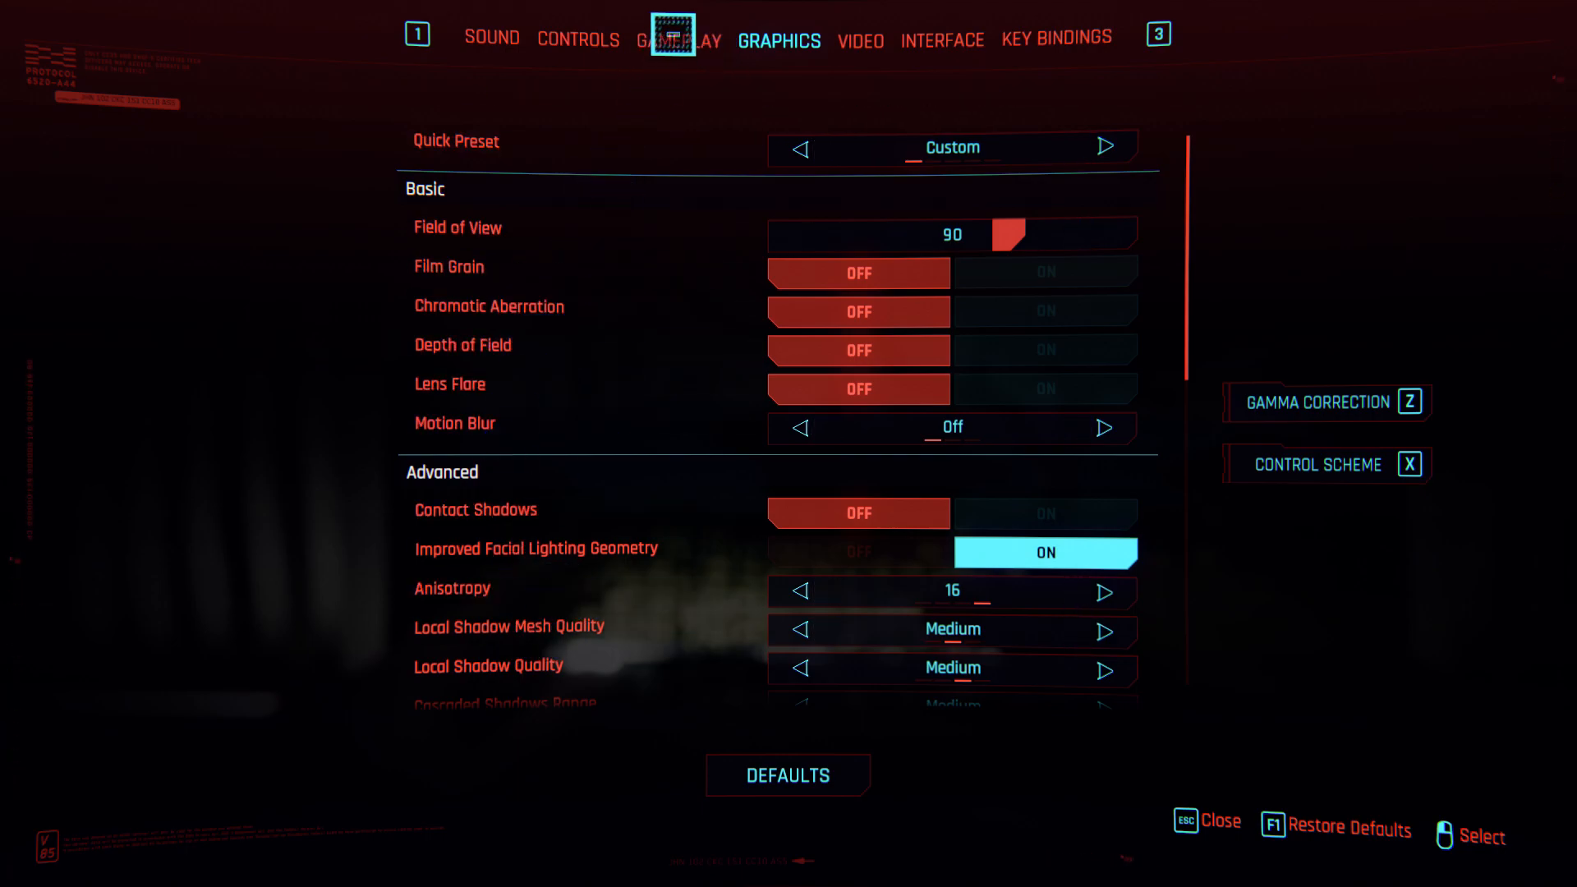
pyautogui.click(681, 39)
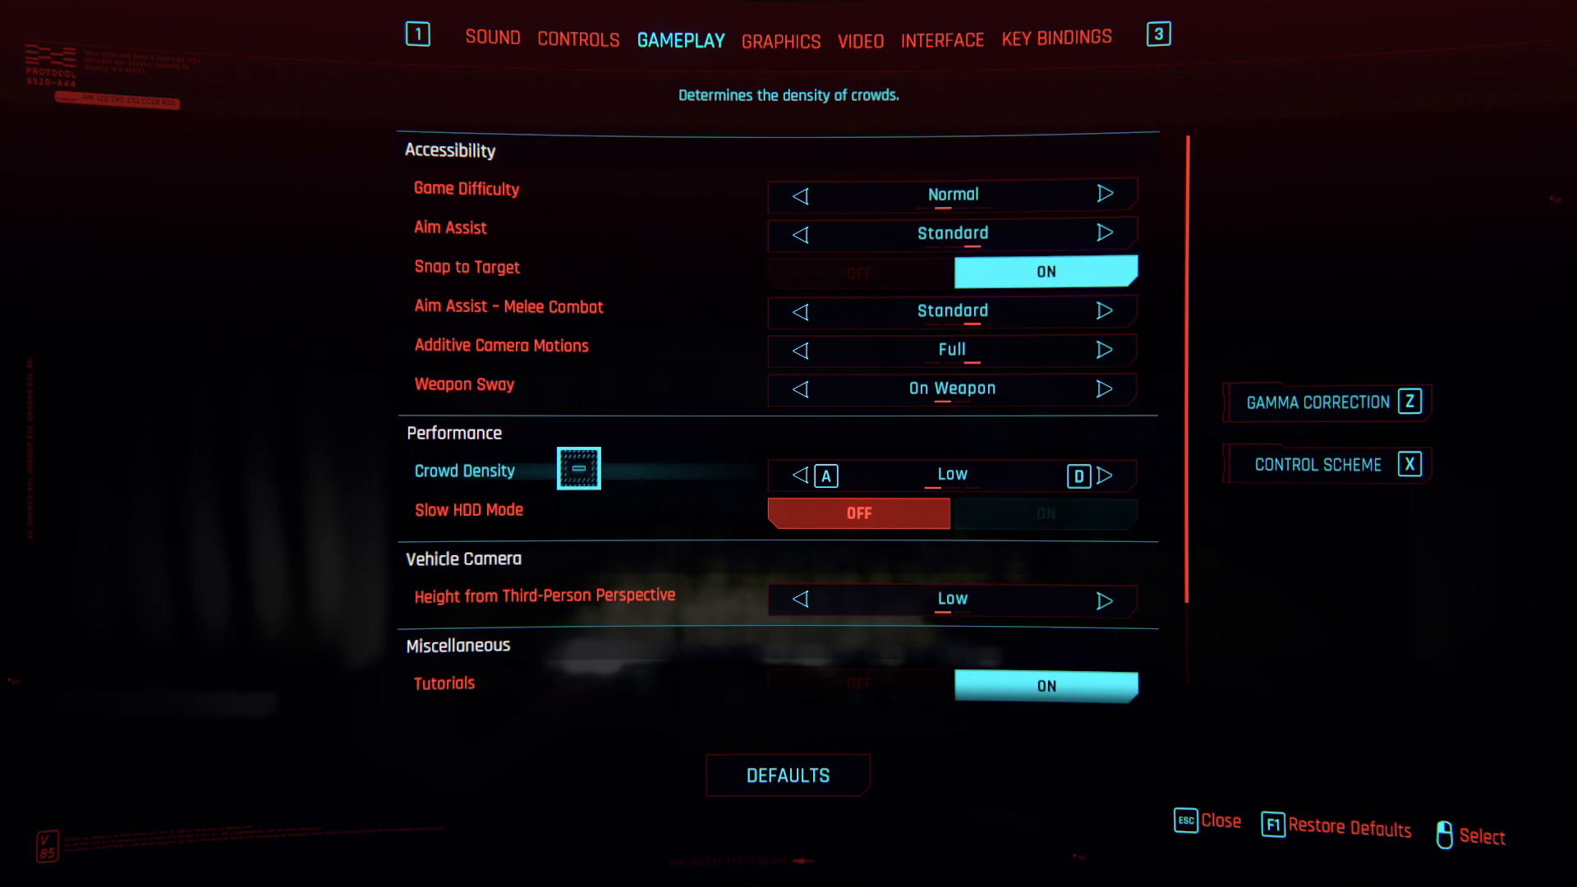
pyautogui.moveTo(605, 292)
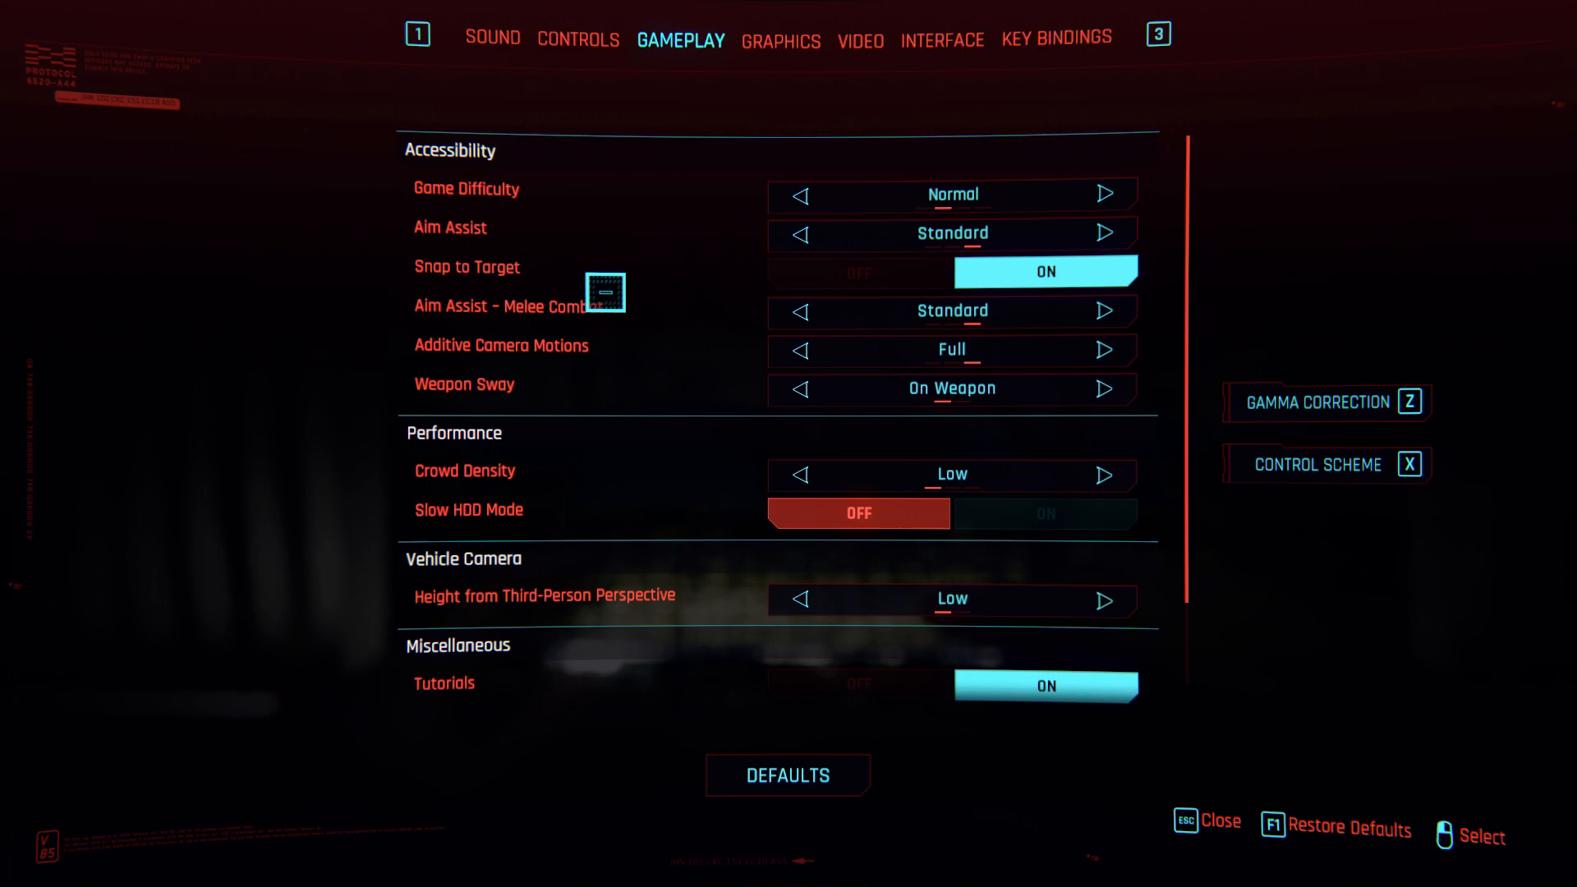